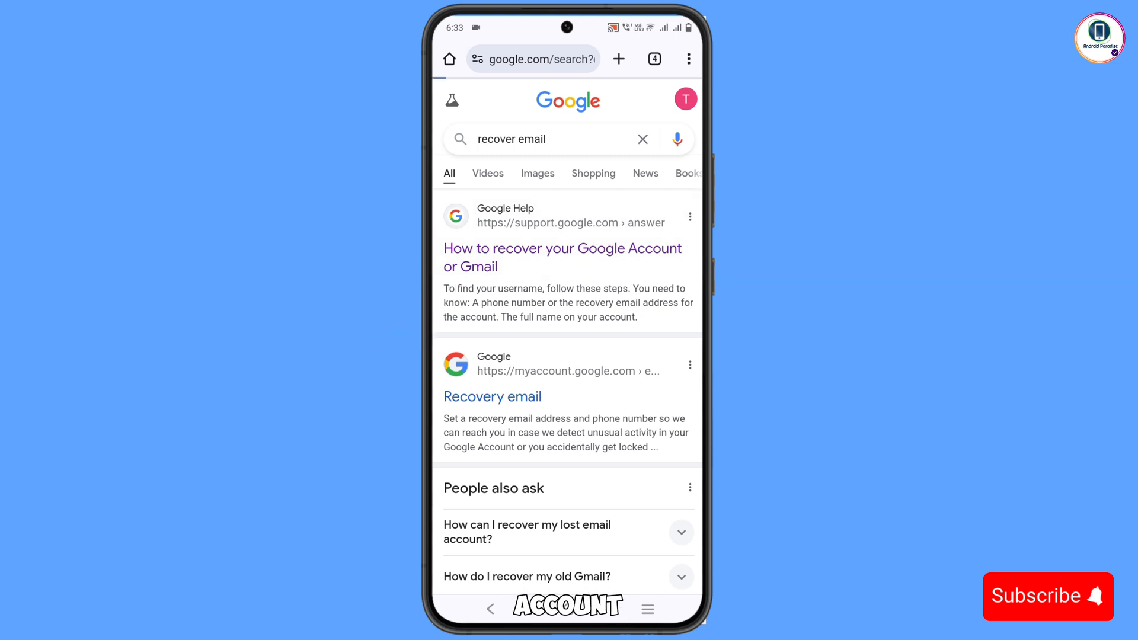
View the 'How to recover your Google Account or Gmail' article down to the Need more help section
{"action": "left_click", "coordinate": [562, 257]}
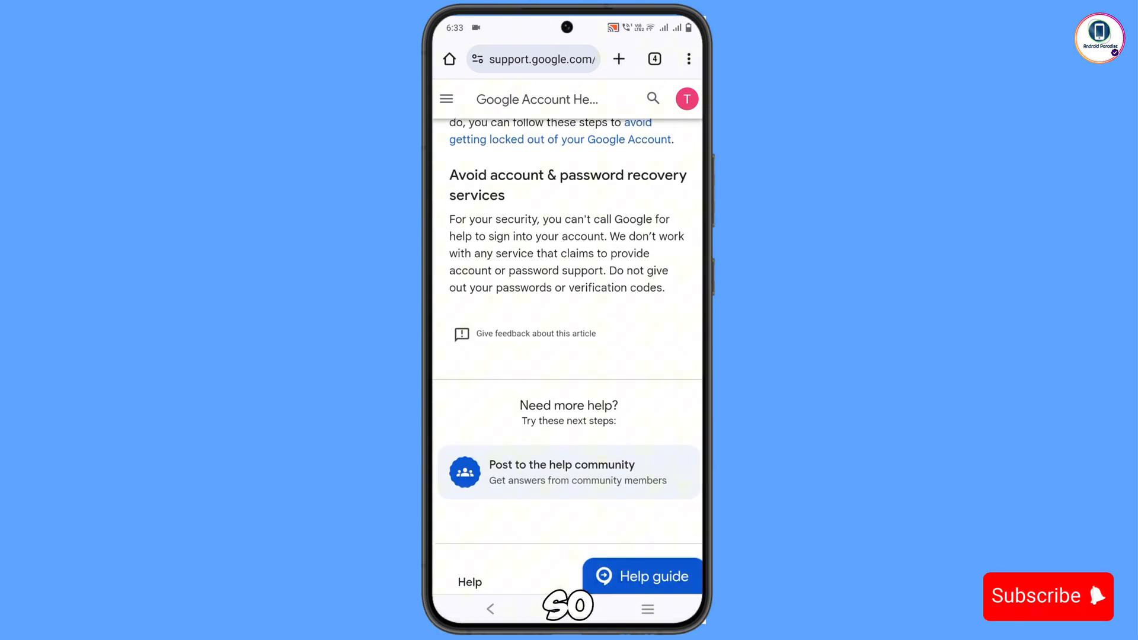
{"action": "scroll", "scroll_direction": "down", "scroll_amount": 3}
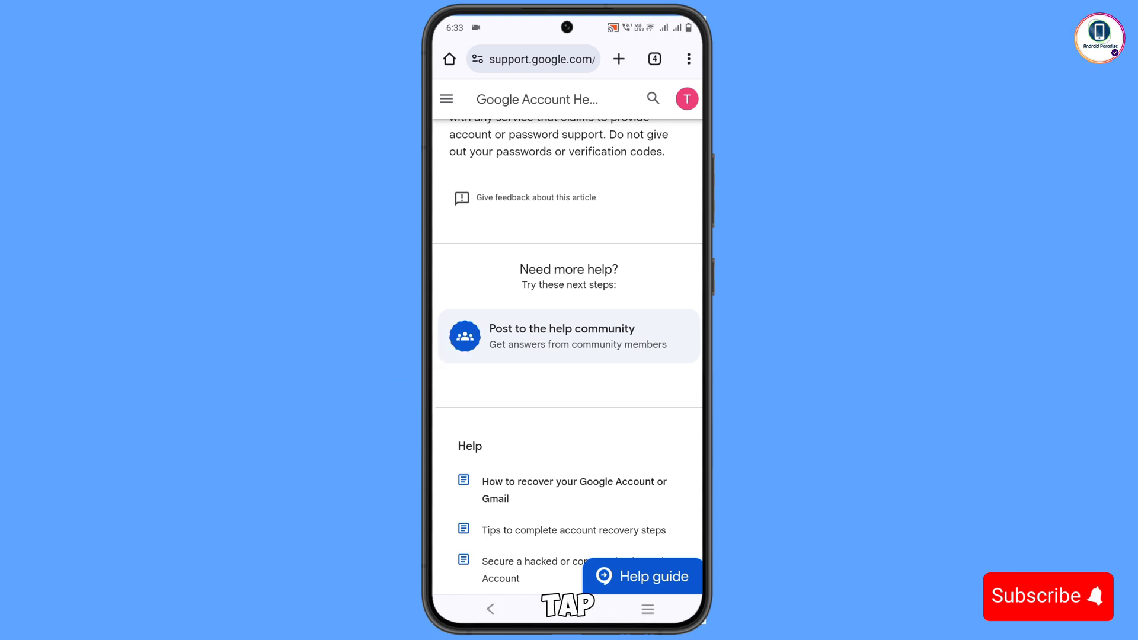
Go to the Help Community page and reach the 'Post a question' form
{"action": "left_click", "coordinate": [568, 335]}
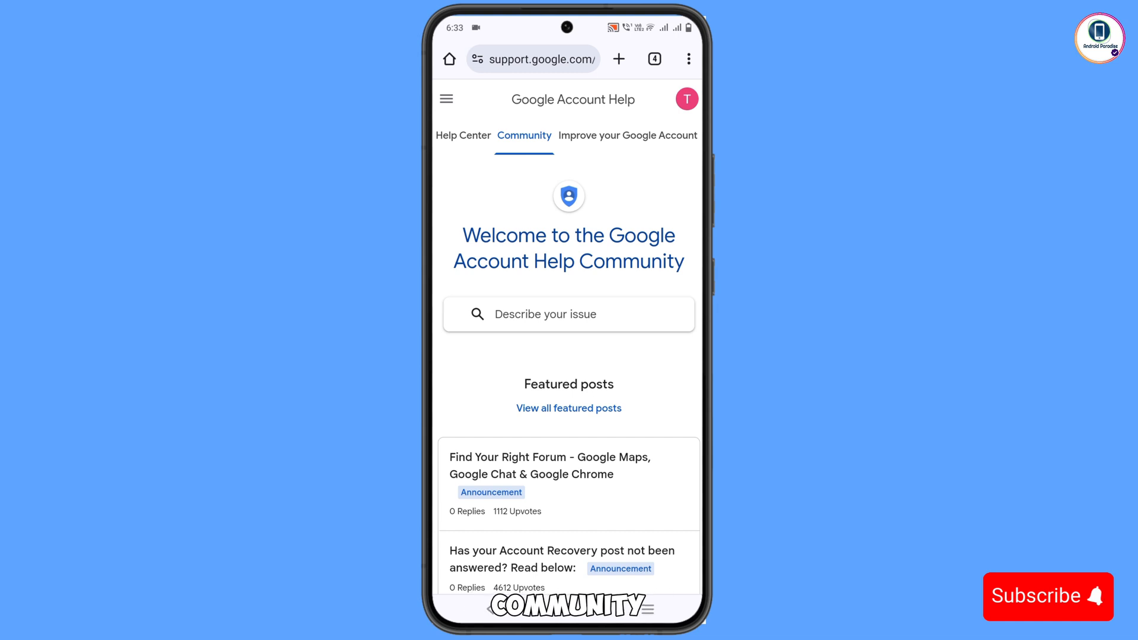
{"action": "scroll", "scroll_direction": "down", "scroll_amount": 3}
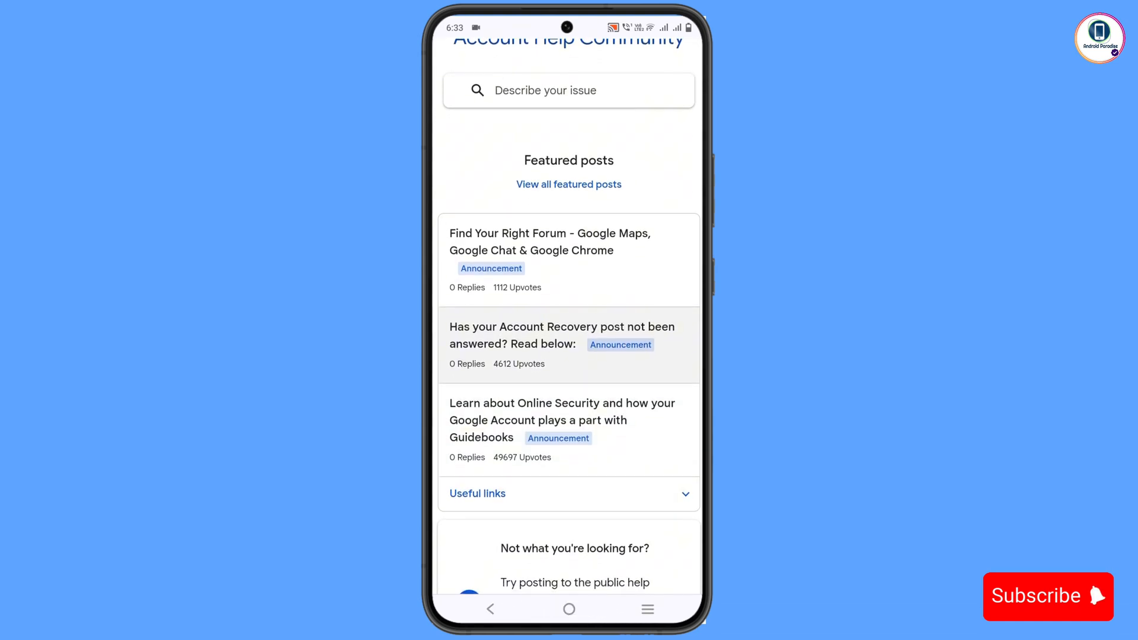
{"action": "scroll", "scroll_direction": "down", "scroll_amount": 3}
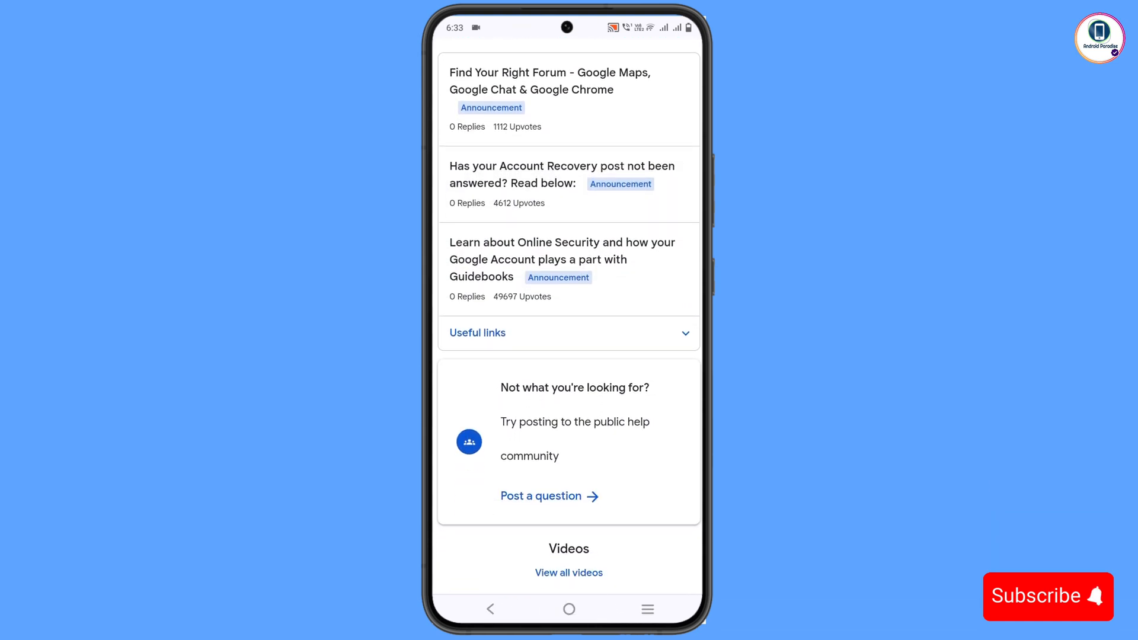
{"action": "scroll", "scroll_direction": "down", "scroll_amount": 3}
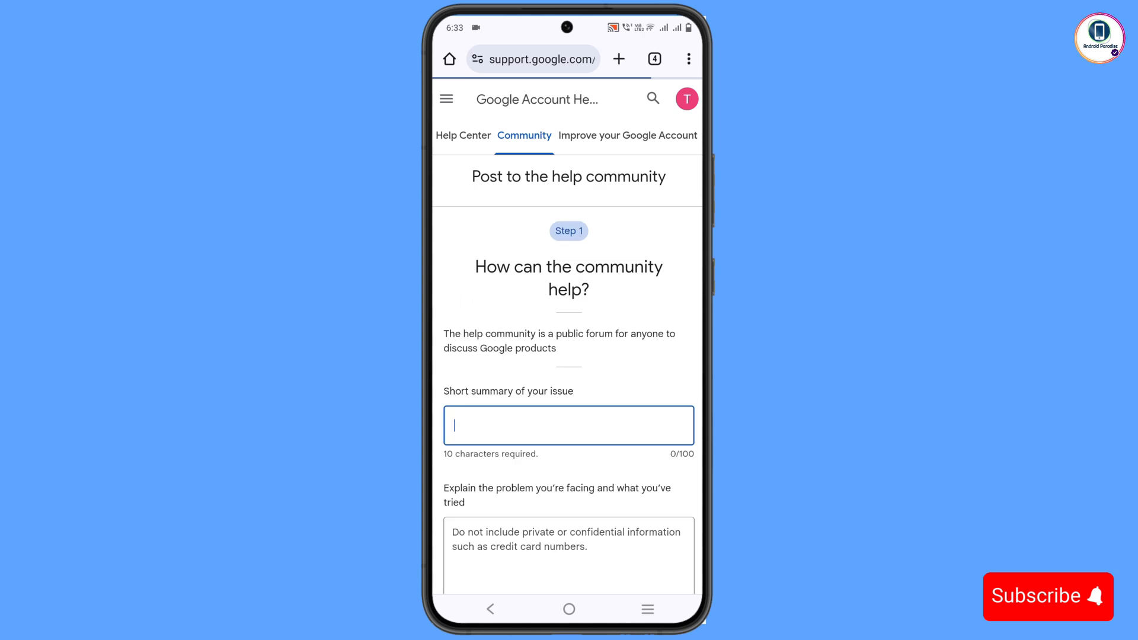
Enter 'Lost Access To My Gmail Account' as the post's short summary
{"action": "left_click", "coordinate": [568, 425]}
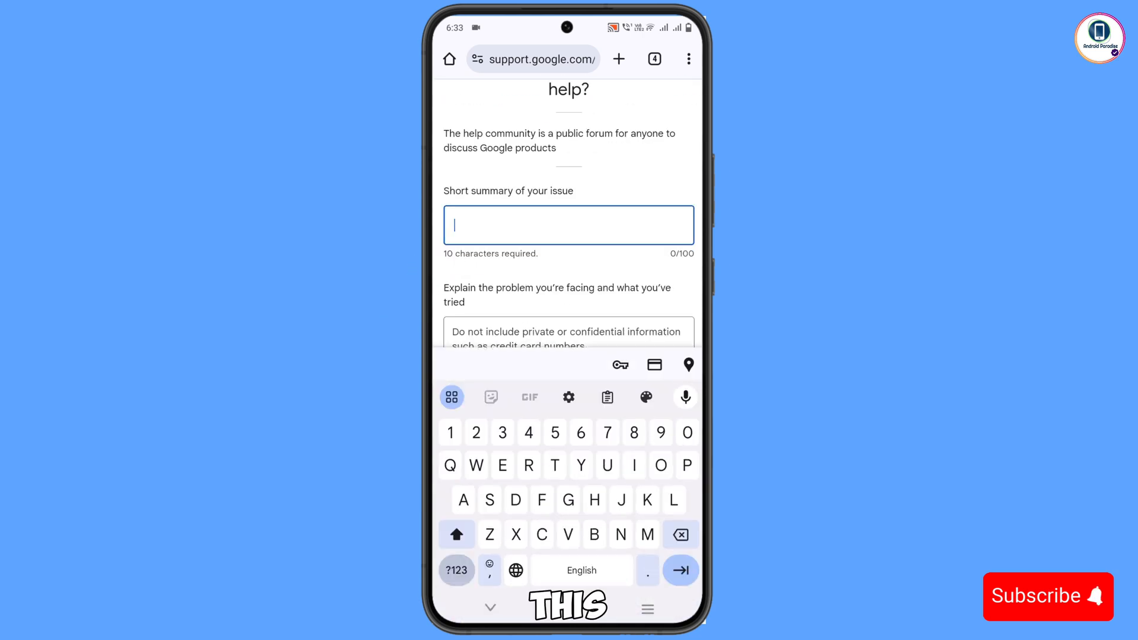
{"action": "type", "text": "Lost A"}
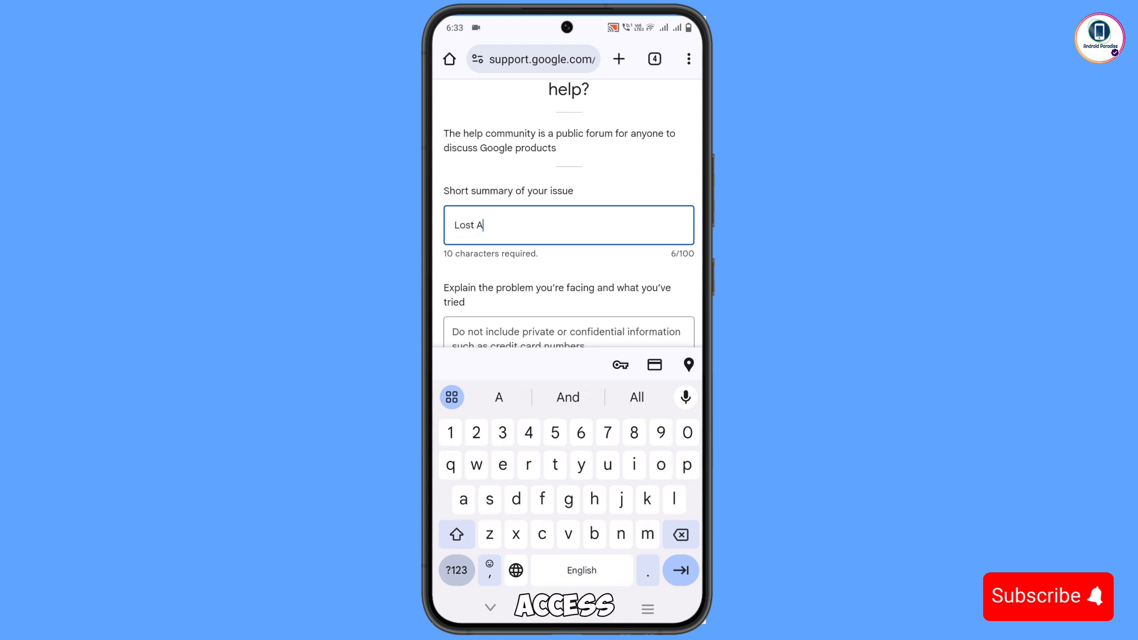
{"action": "type", "text": "ccess"}
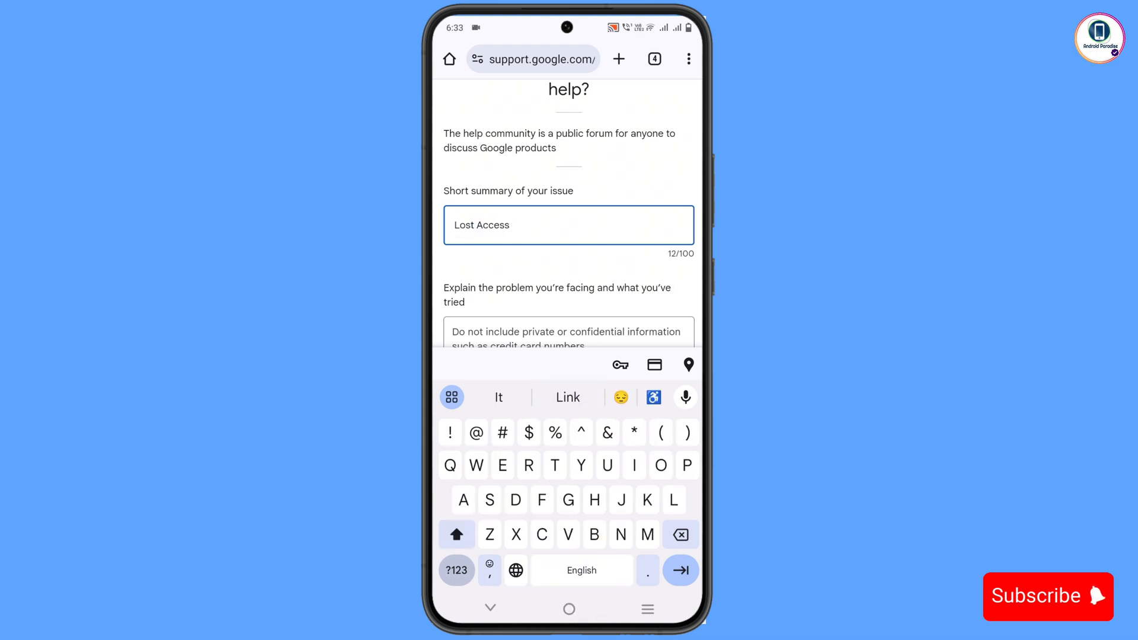
{"action": "type", "text": "To My"}
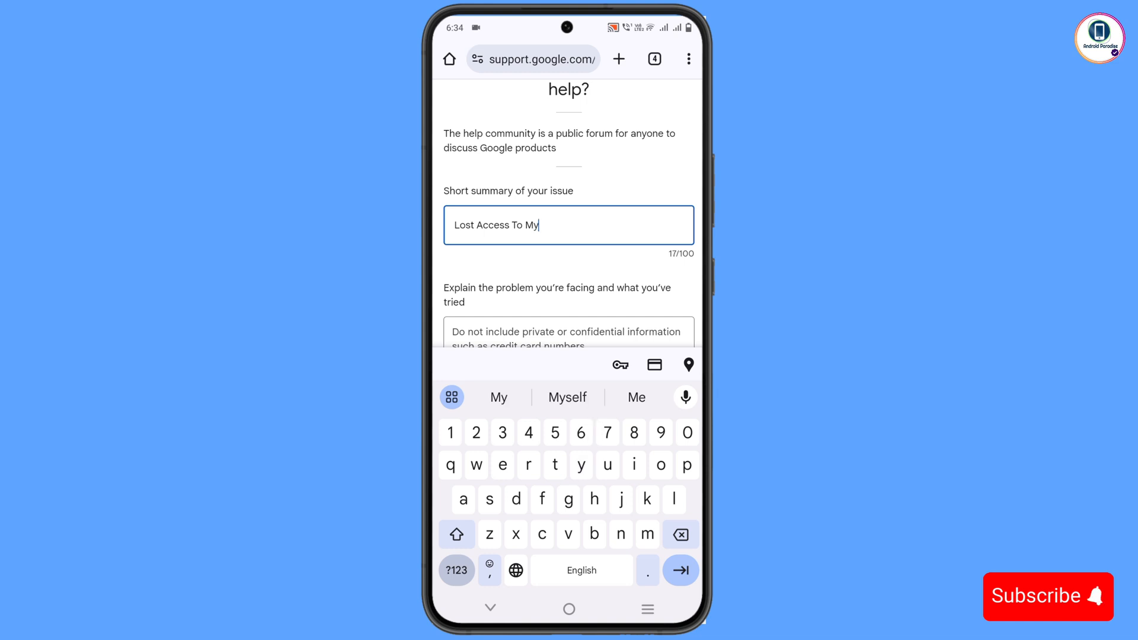
{"action": "type", "text": "Gmail"}
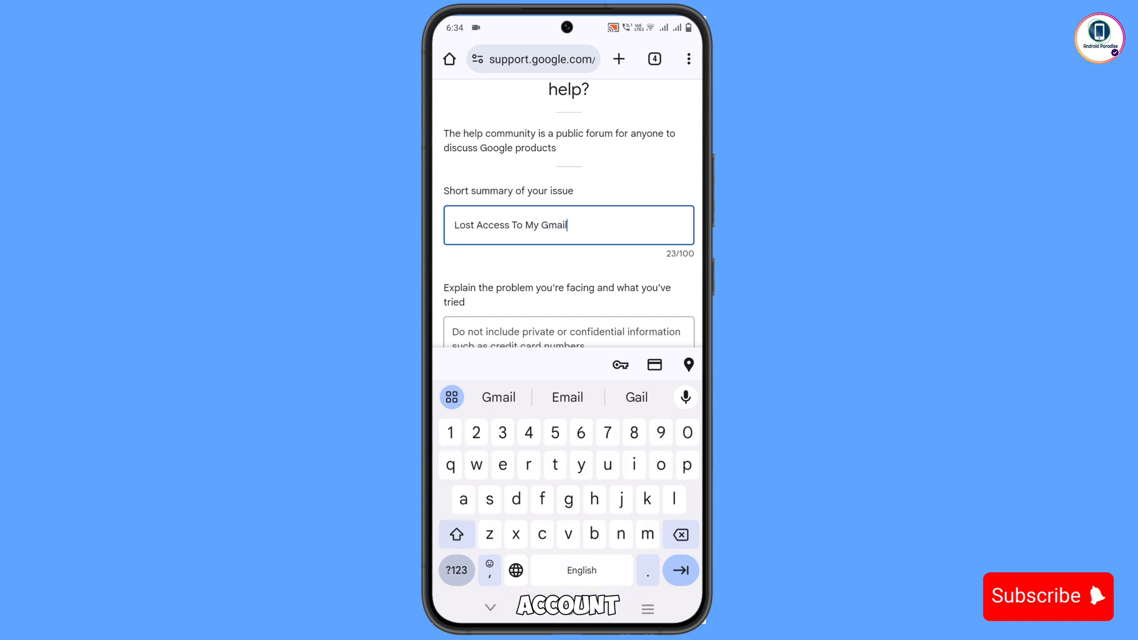
{"action": "type", "text": "Account"}
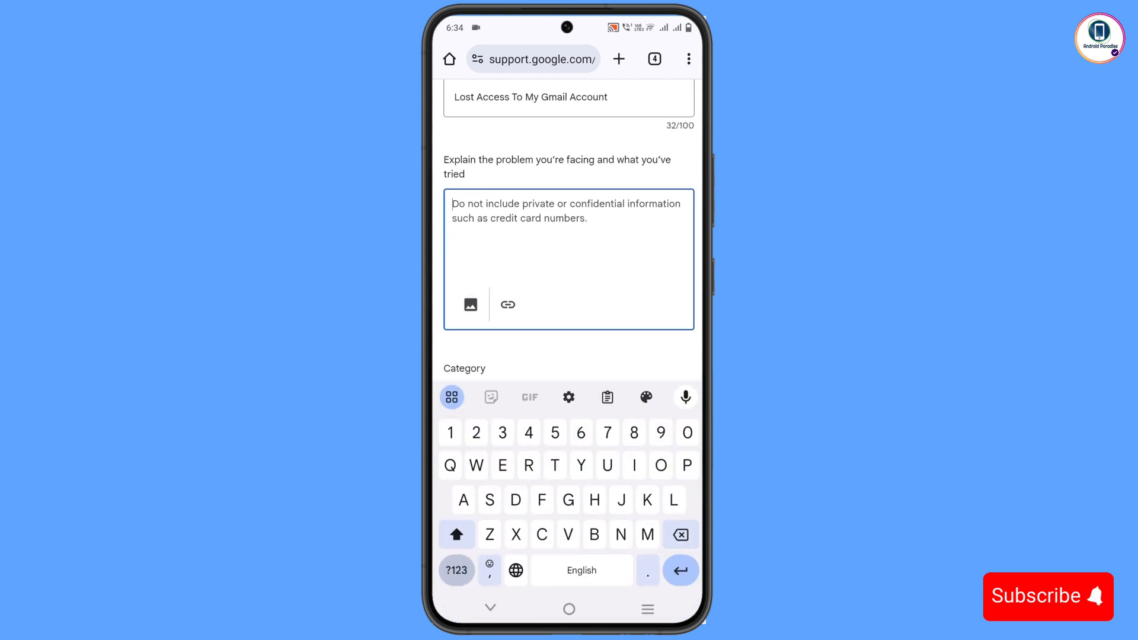
Write a greeting to the Google team explaining the Gmail account was lost yesterday after someone hacked or hijacked it
{"action": "type", "text": "Hi Team Goo"}
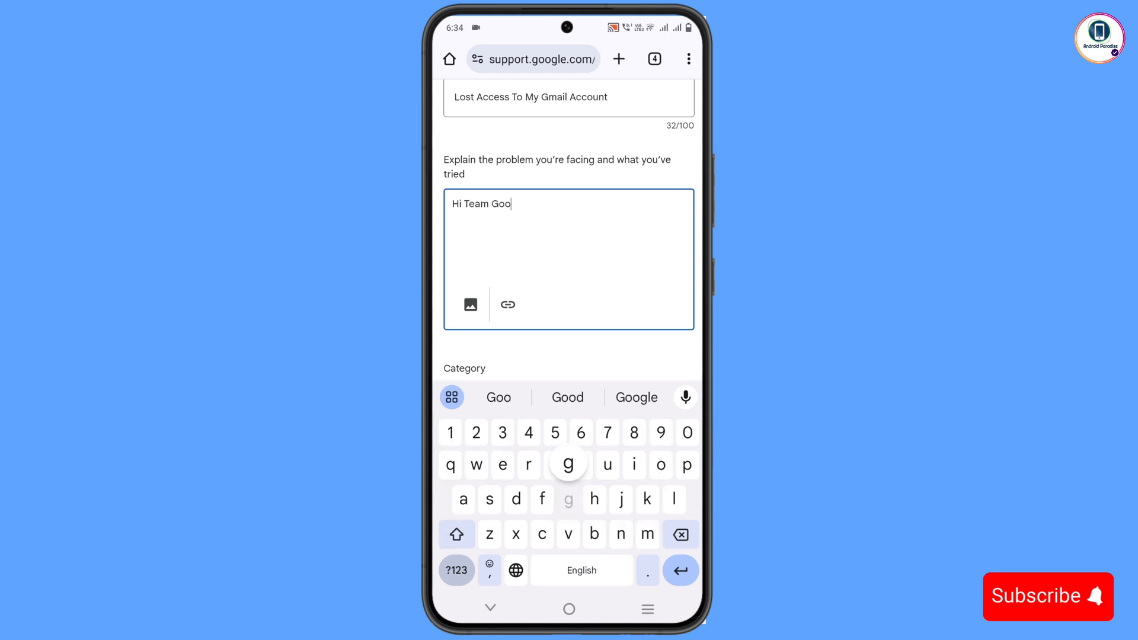
{"action": "type", "text": "gle,"}
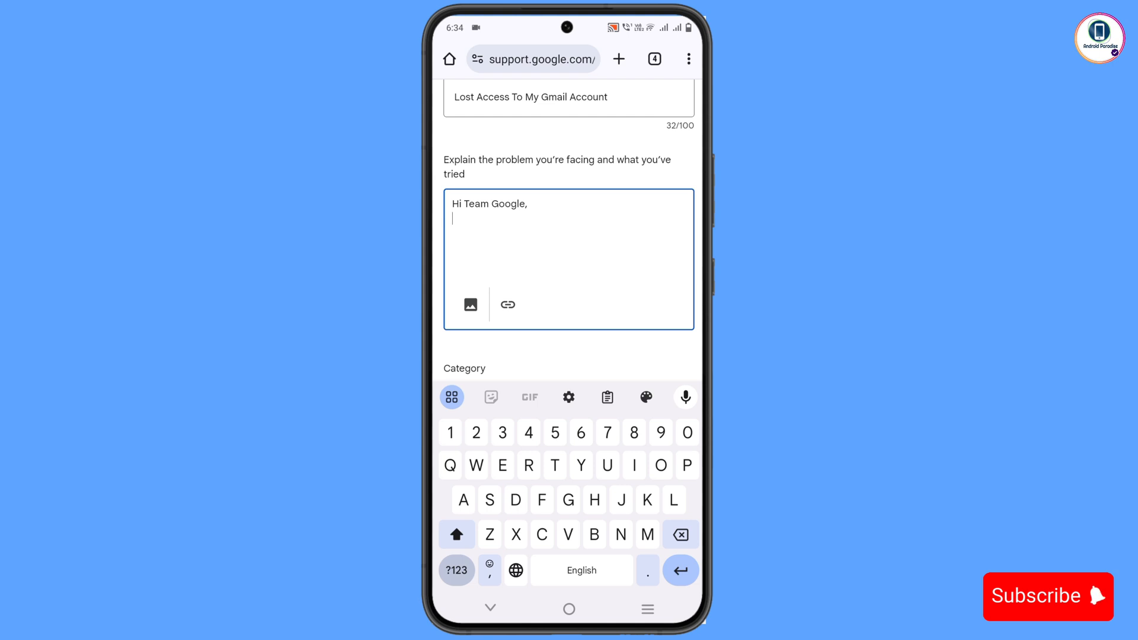
{"action": "type", "text": "I have Lost"}
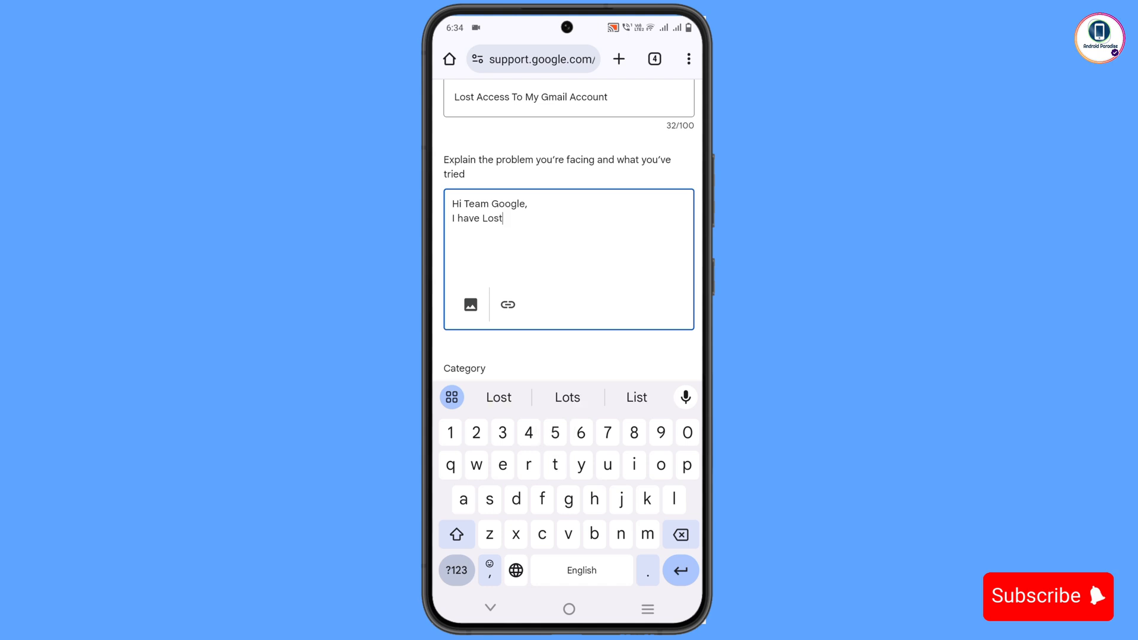
{"action": "type", "text": "access To"}
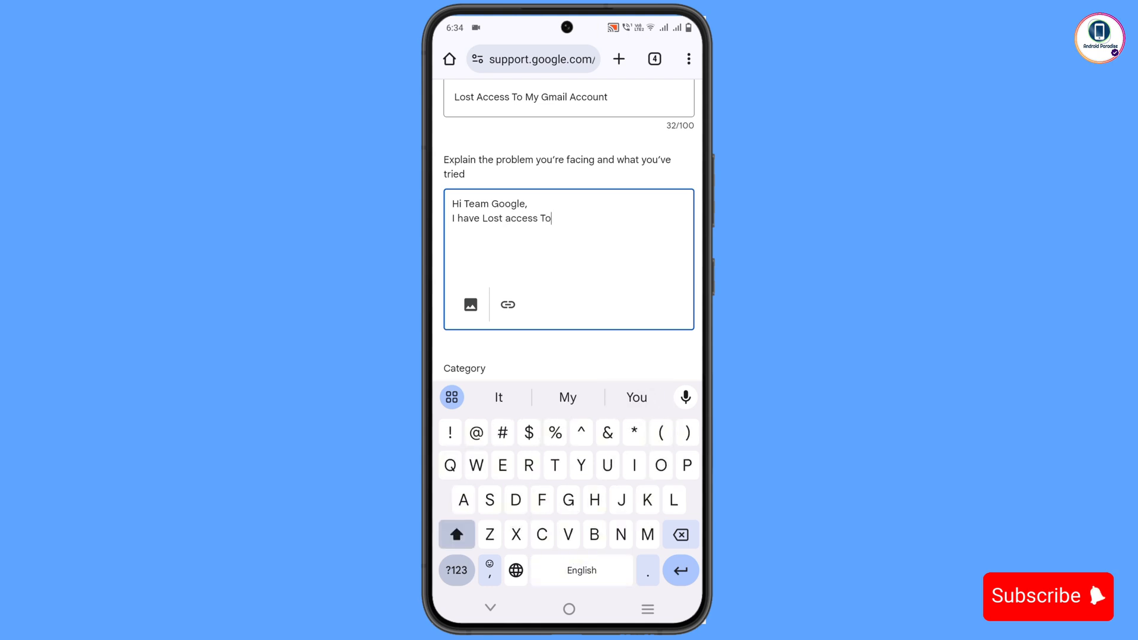
{"action": "type", "text": "My"}
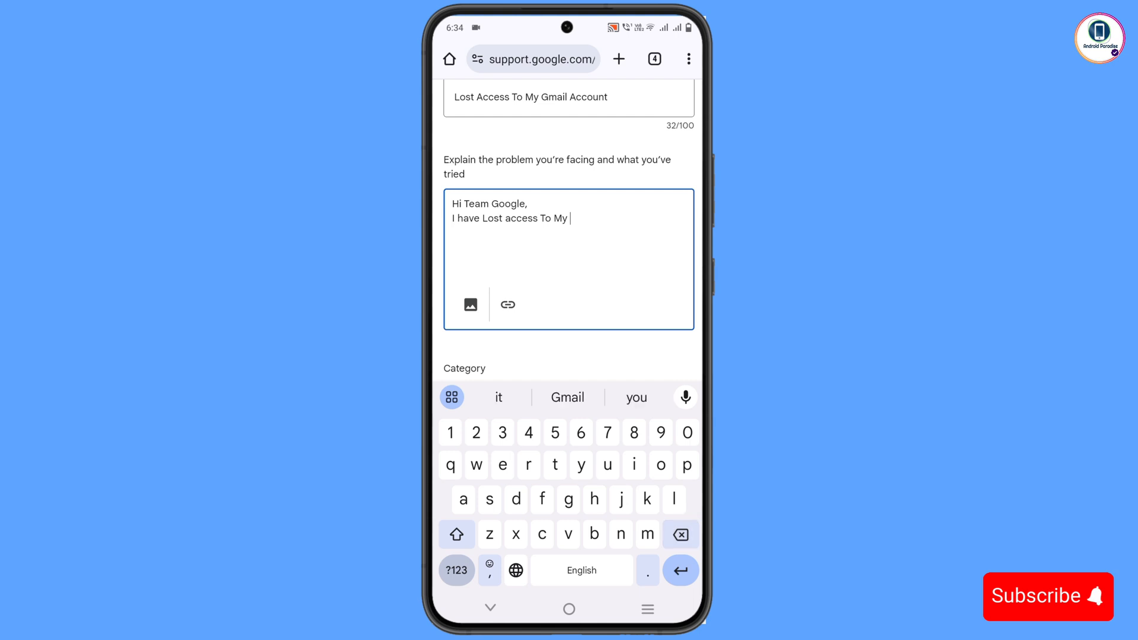
{"action": "type", "text": "fma"}
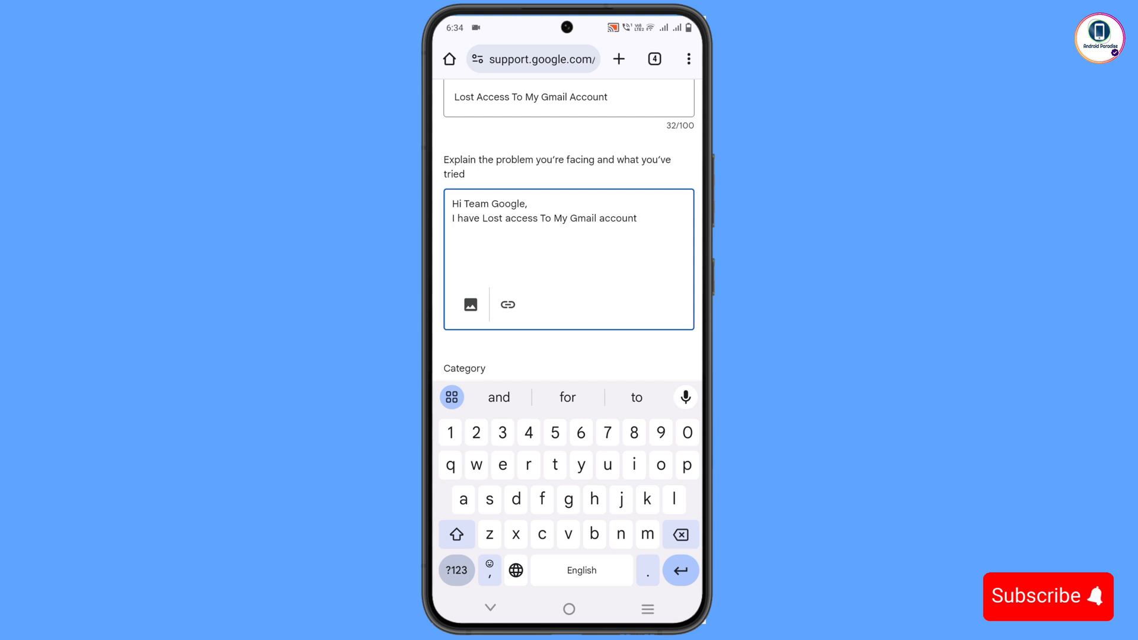
{"action": "type", "text": "yesterday. S"}
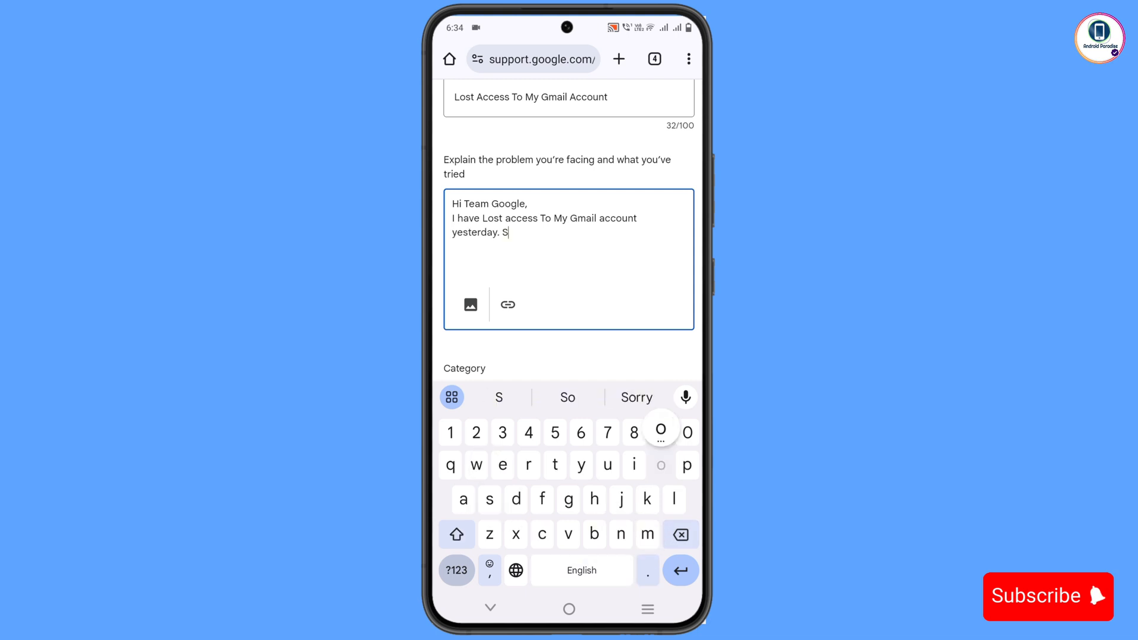
{"action": "type", "text": "omeone"}
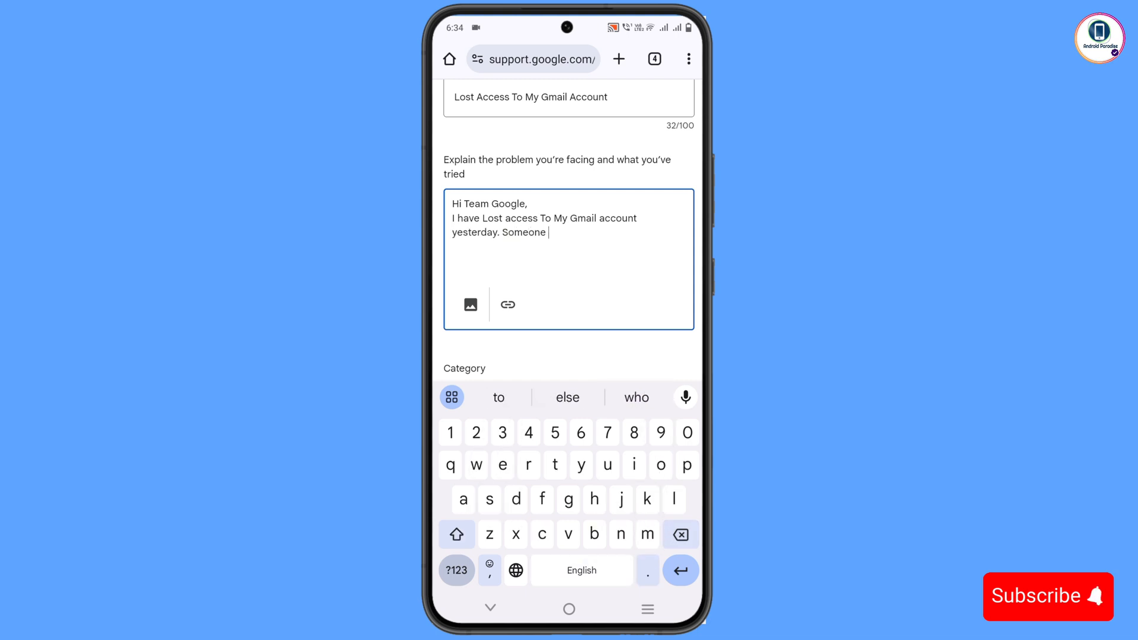
{"action": "type", "text": "hacked or Hi"}
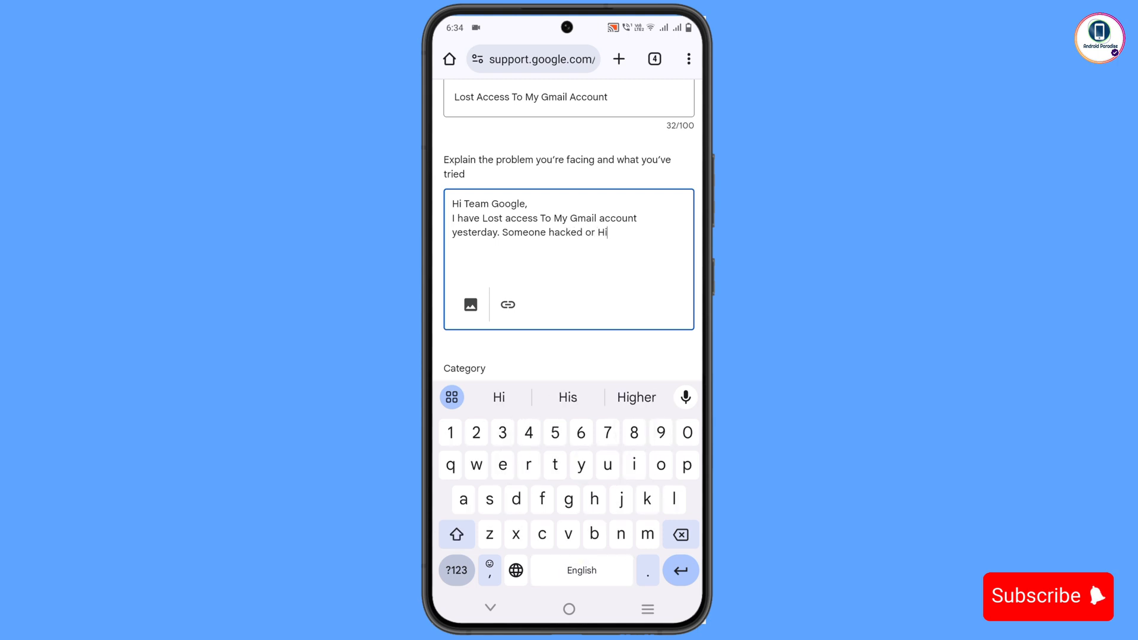
{"action": "type", "text": "jacked my"}
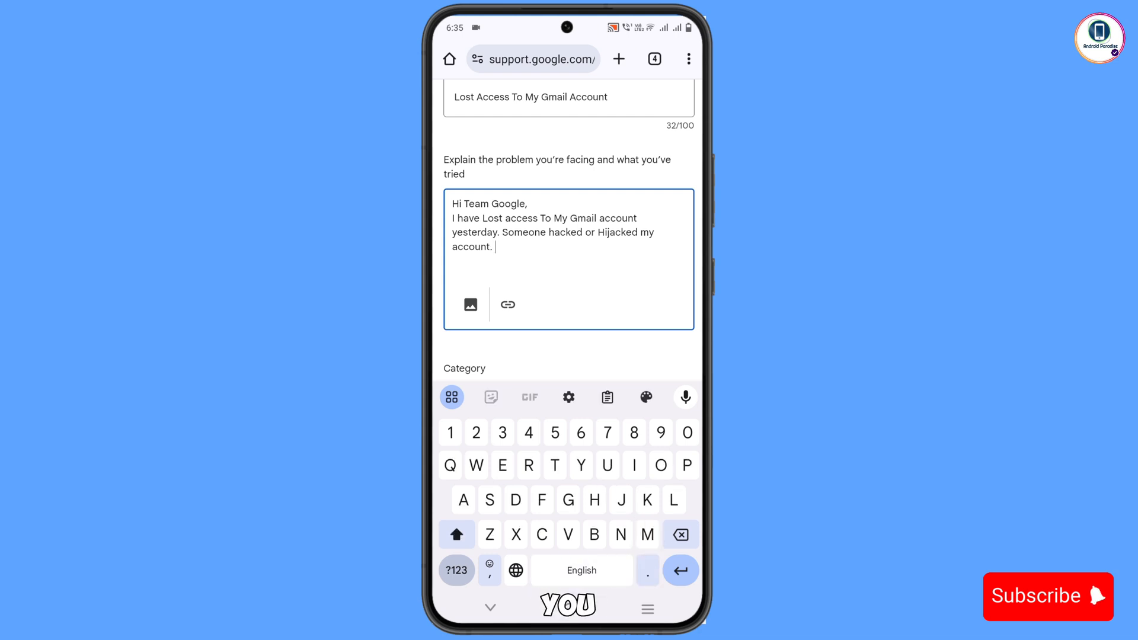
{"action": "key", "text": "enter"}
{"action": "type", "text": "My Gmail Account username"}
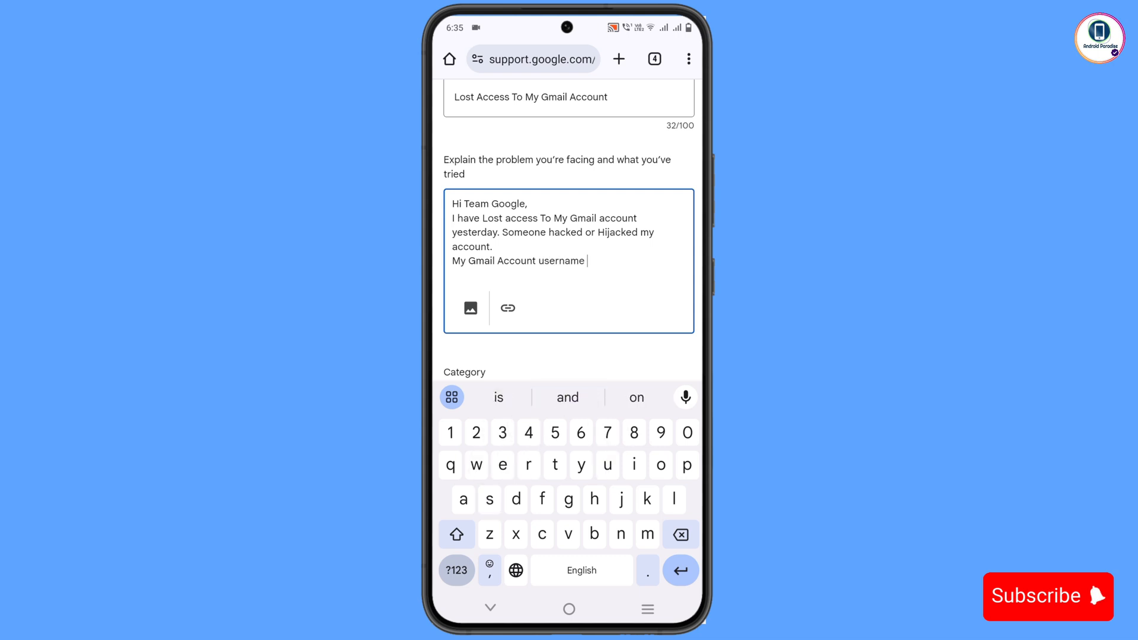
{"action": "left_click", "coordinate": [455, 570]}
{"action": "type", "text": ":"}
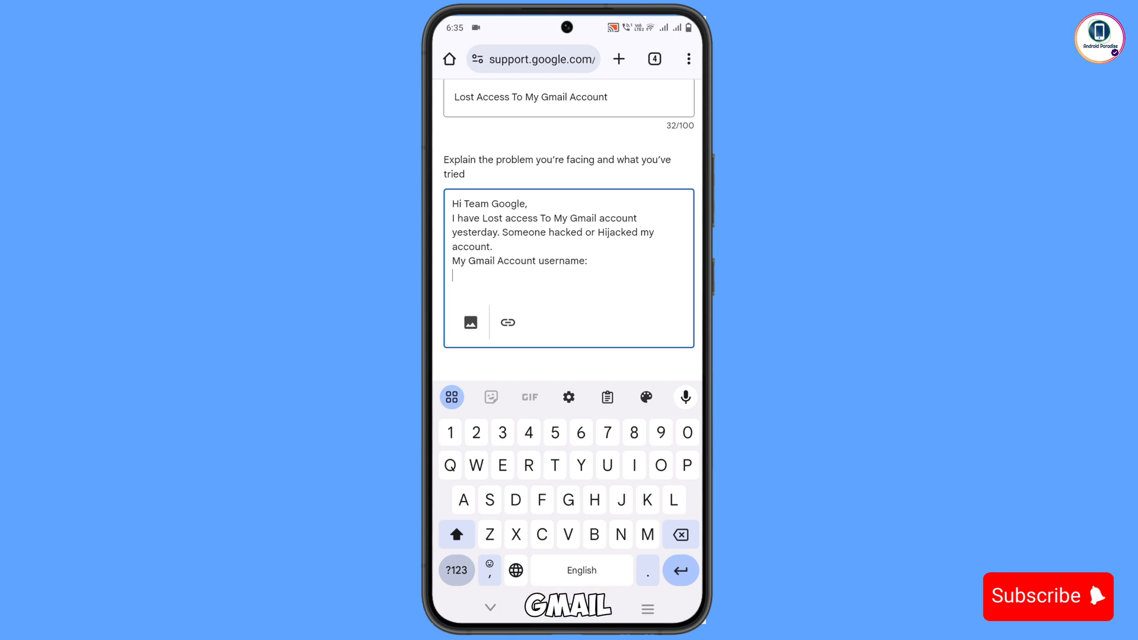
{"action": "type", "text": "Ku"}
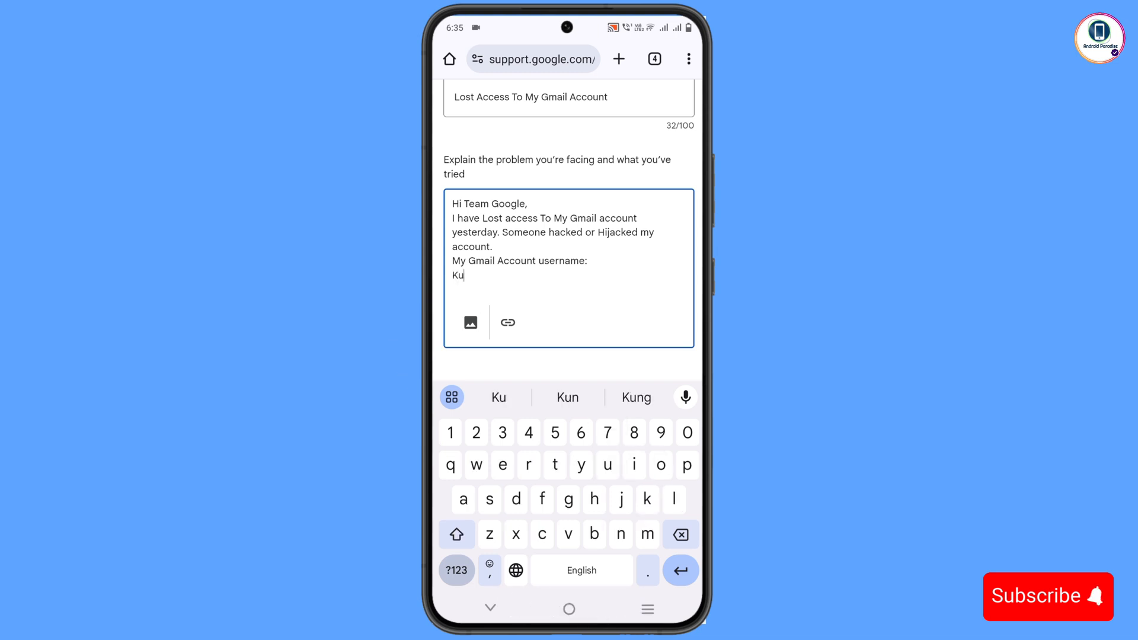
{"action": "type", "text": "ldeep"}
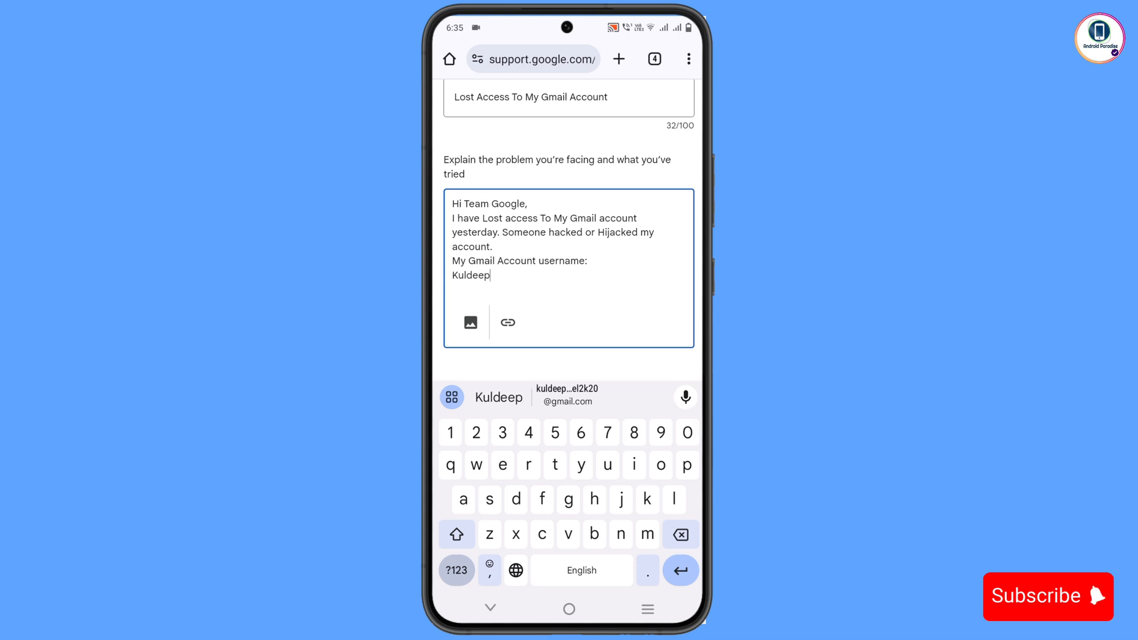
{"action": "type", "text": ".Pa"}
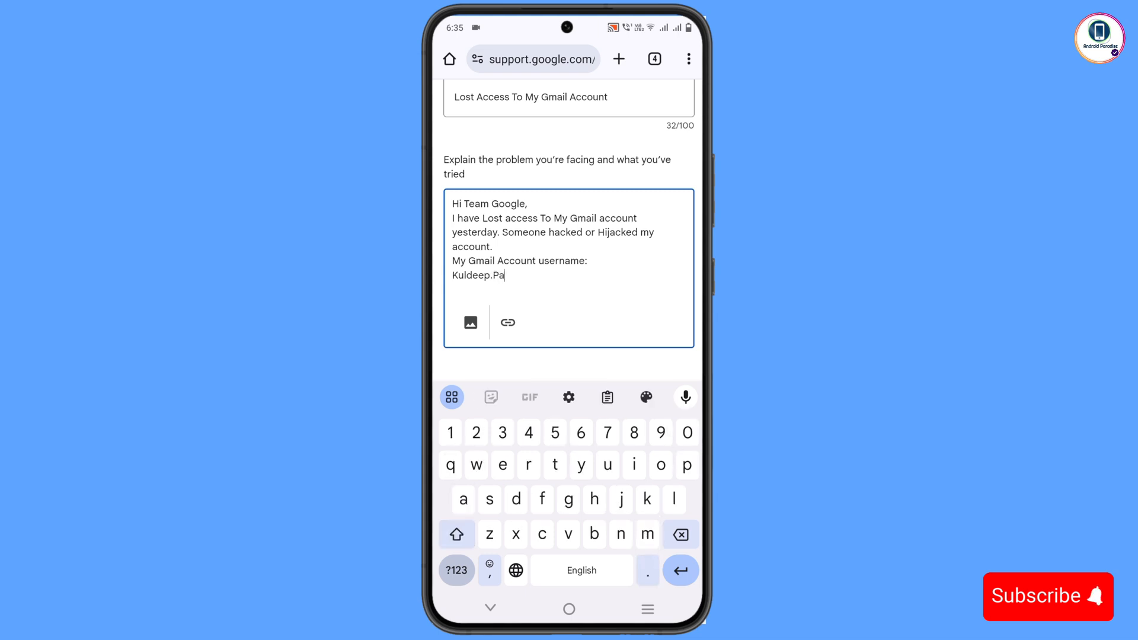
{"action": "type", "text": "tel"}
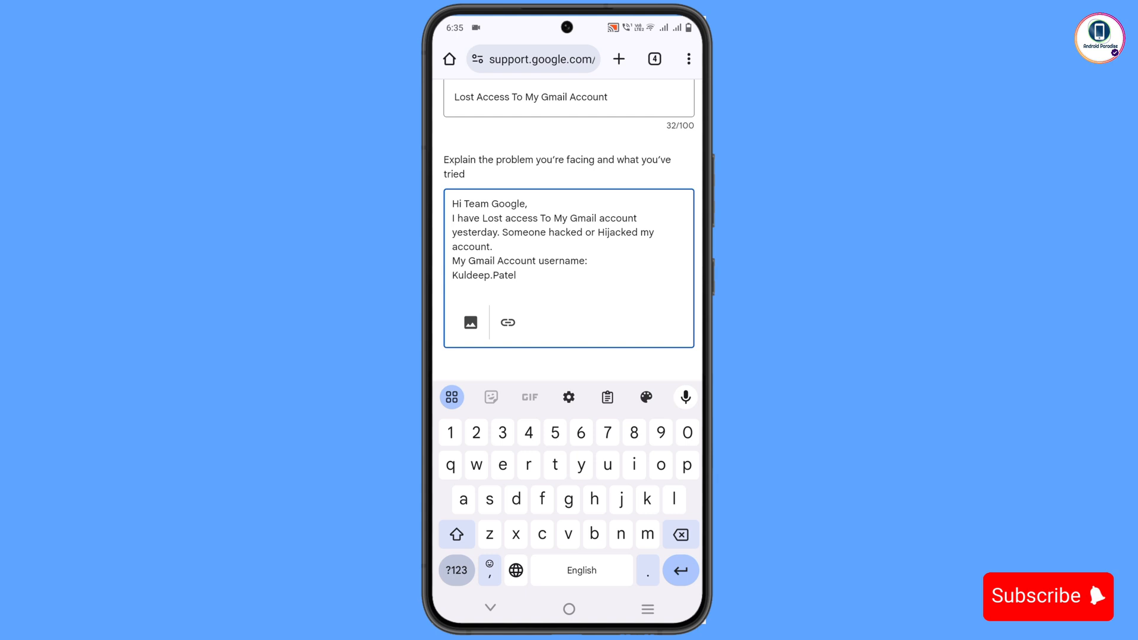
{"action": "type", "text": "2k20"}
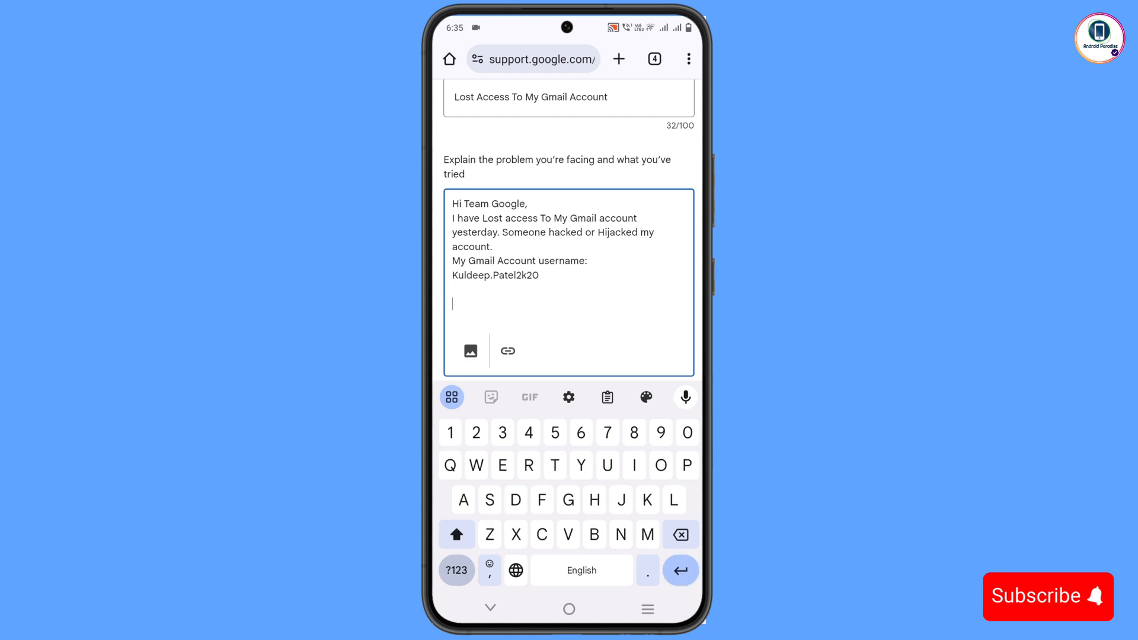
Close the description with 'Regards,' and the name signature
{"action": "type", "text": "Regar"}
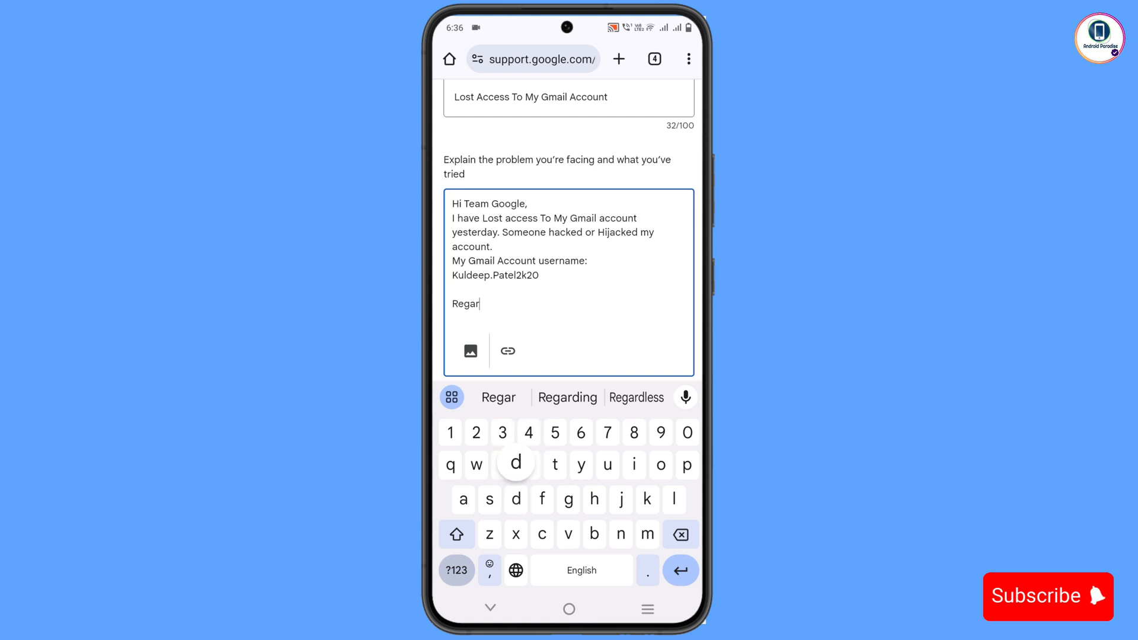
{"action": "type", "text": "ds,"}
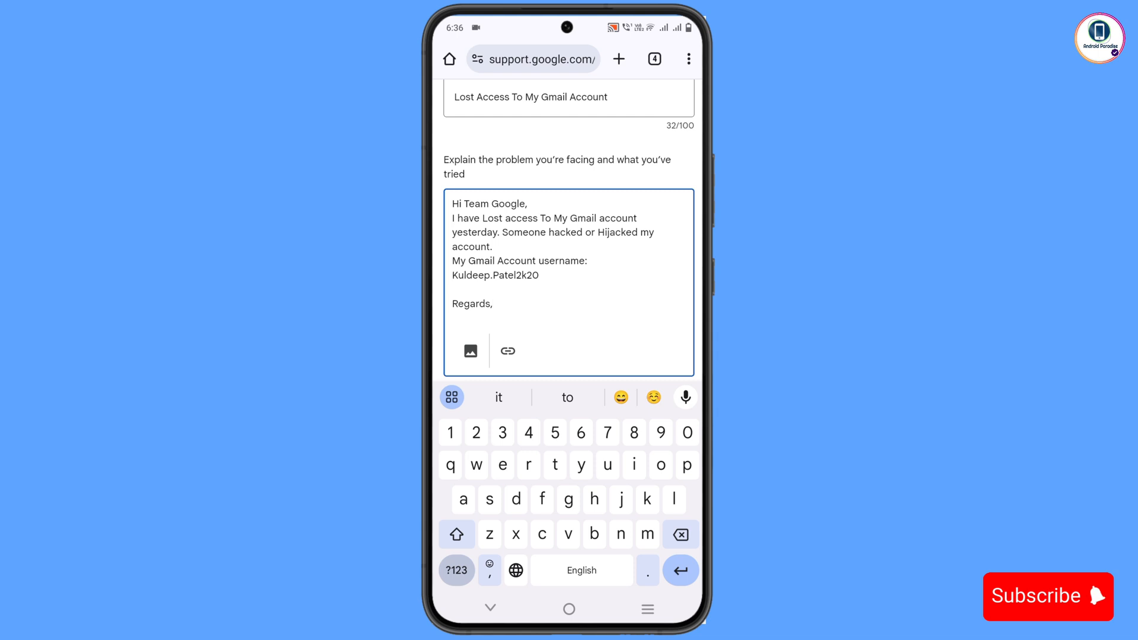
{"action": "type", "text": "K"}
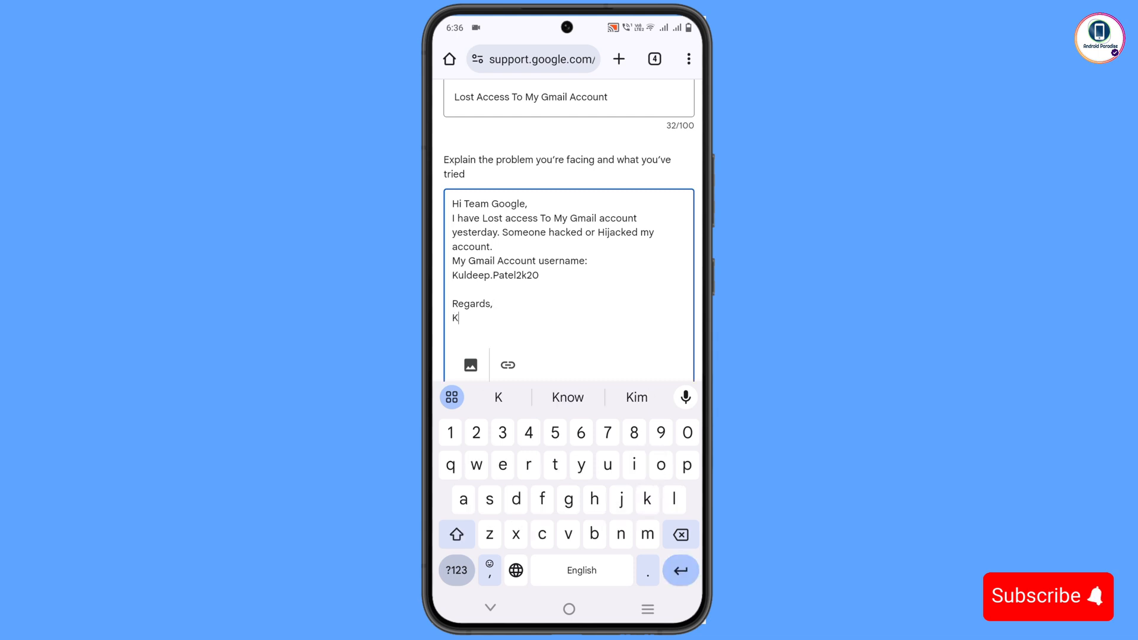
{"action": "type", "text": "uldeep"}
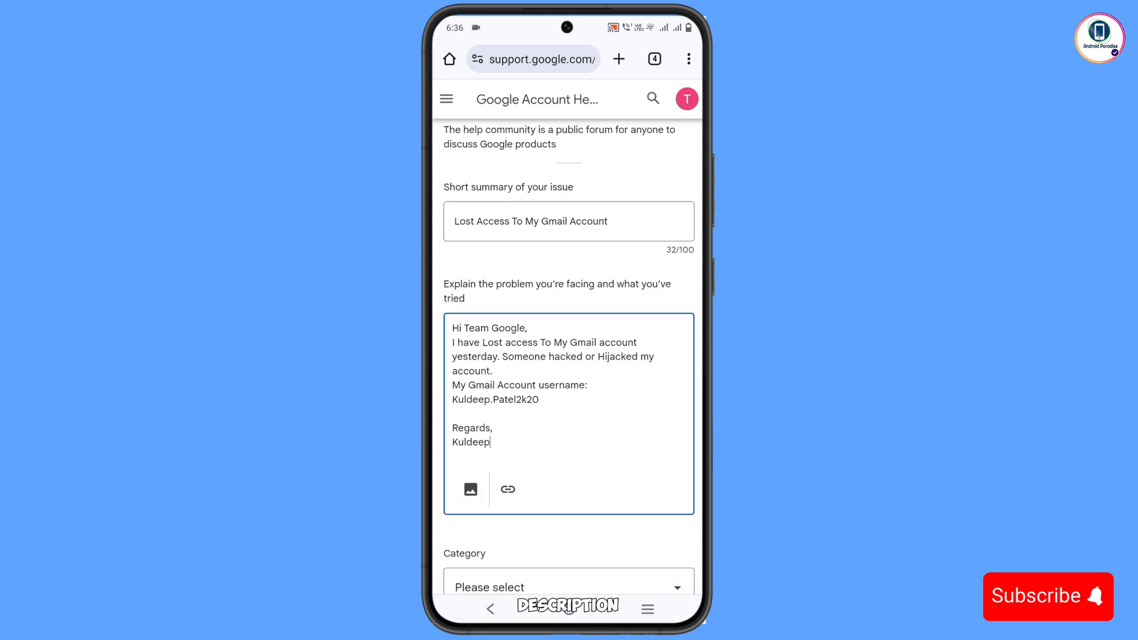
Categorize the post as Account Access & Recovery, Lost access to the account, and continue to Step 2
{"action": "scroll", "scroll_direction": "down", "scroll_amount": 3}
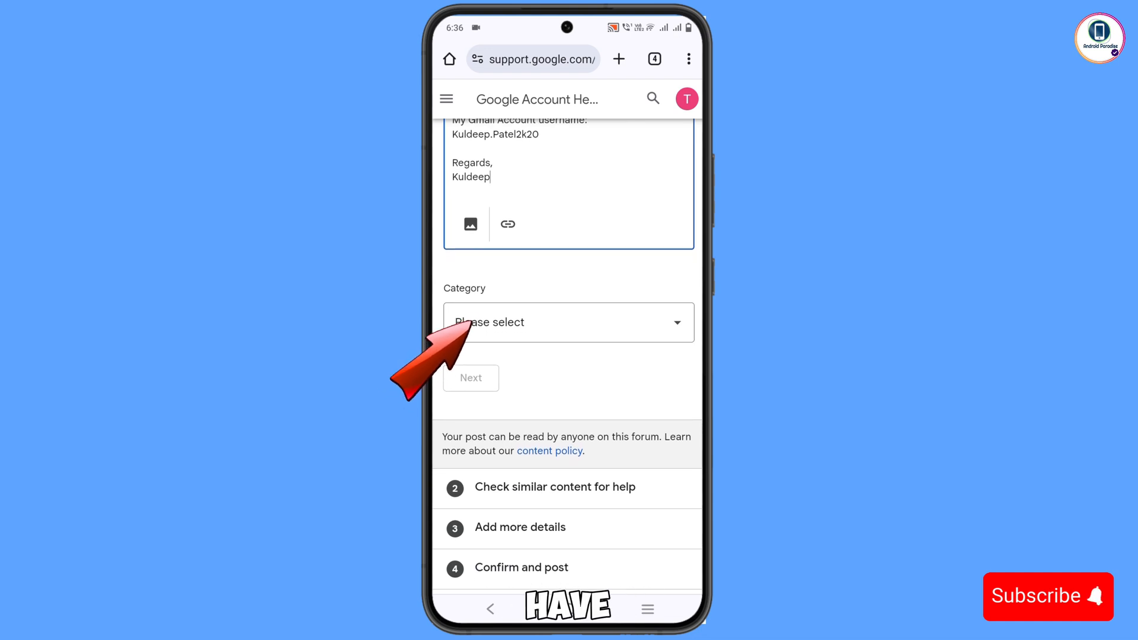
{"action": "left_click", "coordinate": [568, 322]}
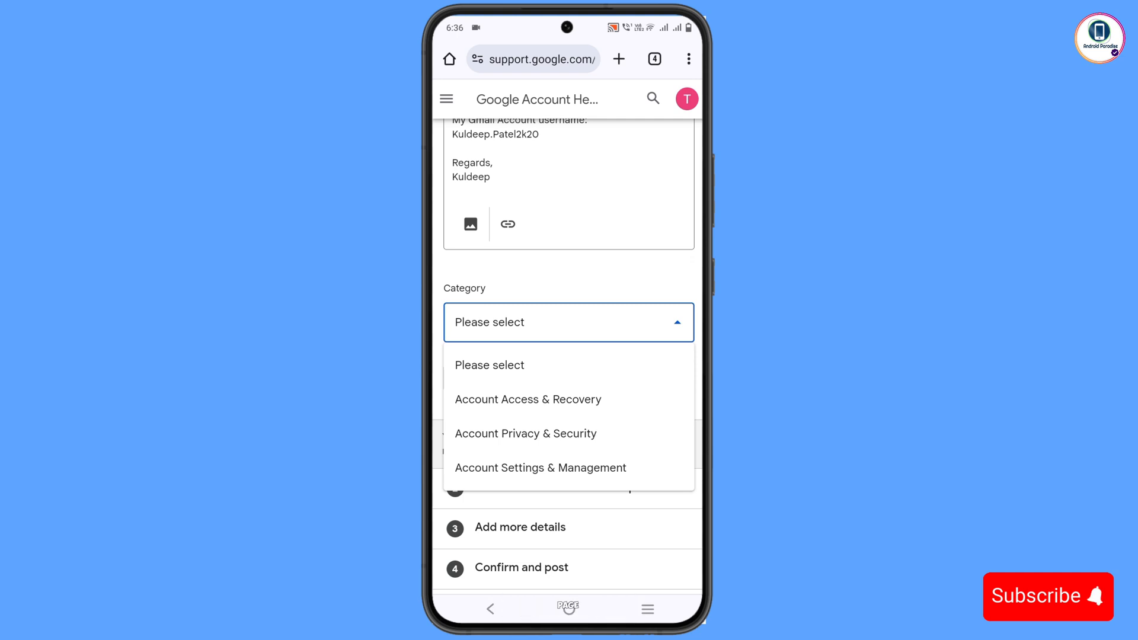
{"action": "left_click", "coordinate": [528, 400]}
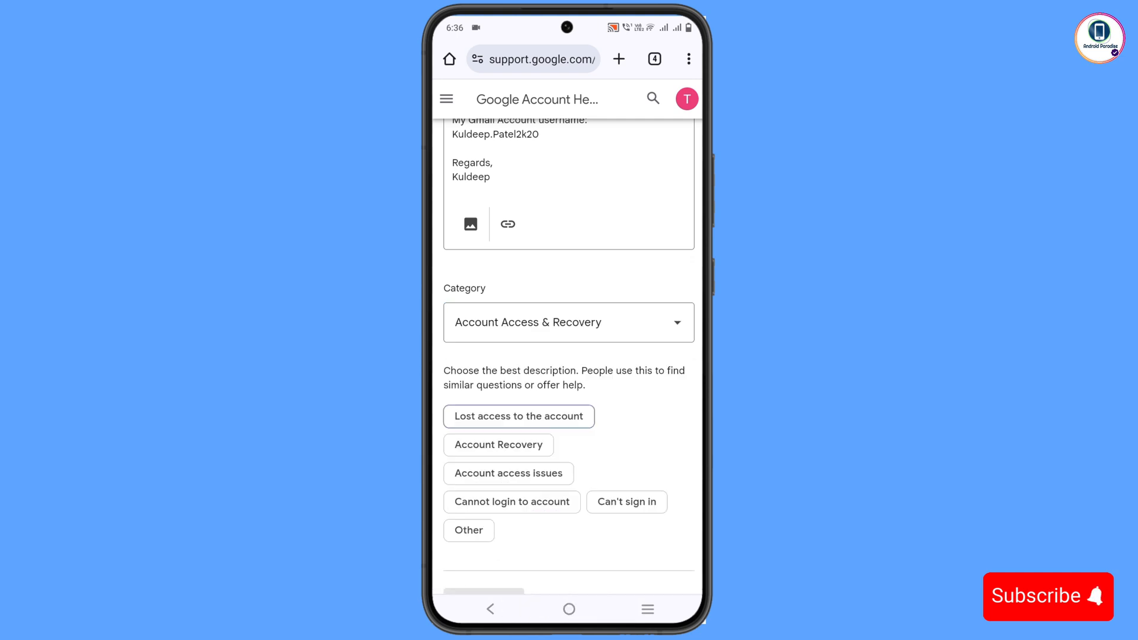
{"action": "left_click", "coordinate": [518, 416]}
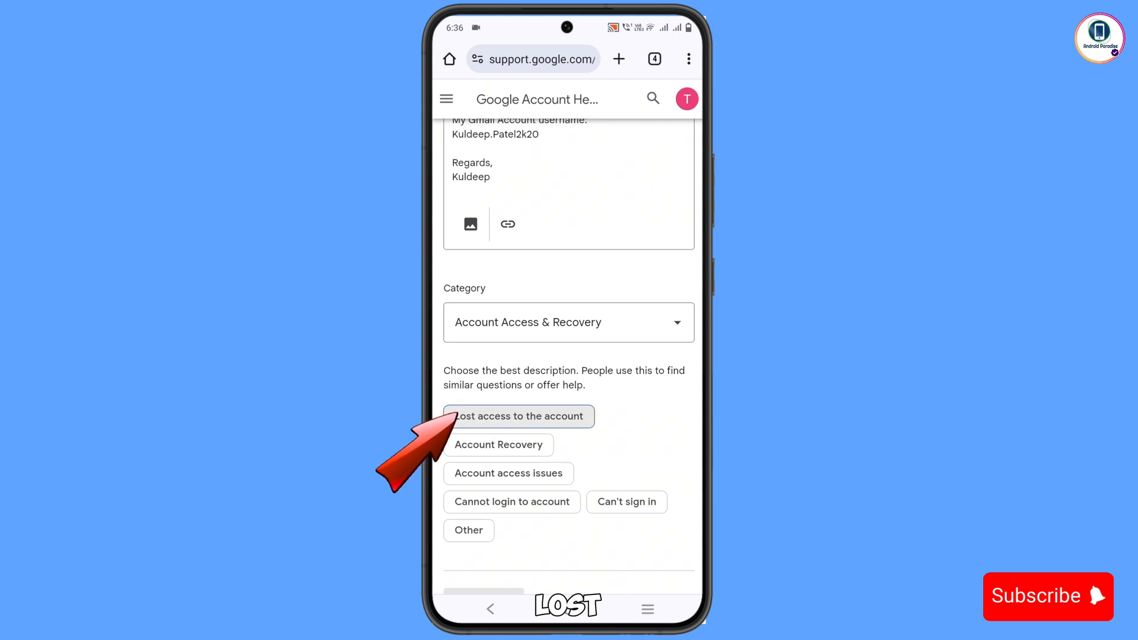
{"action": "left_click", "coordinate": [518, 416]}
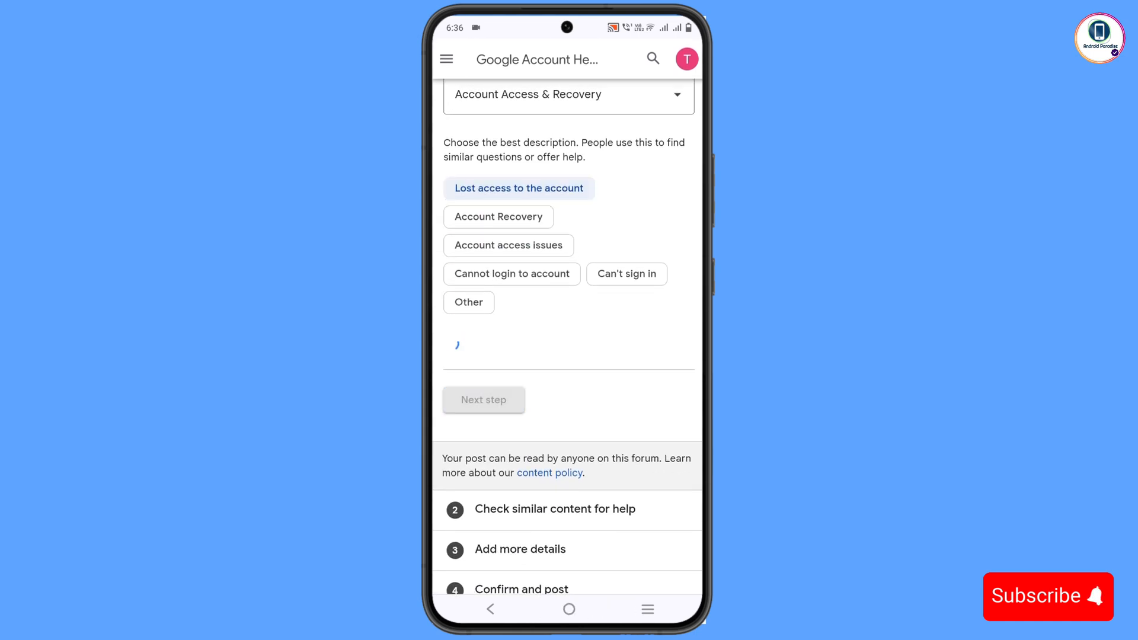
{"action": "left_click", "coordinate": [484, 400]}
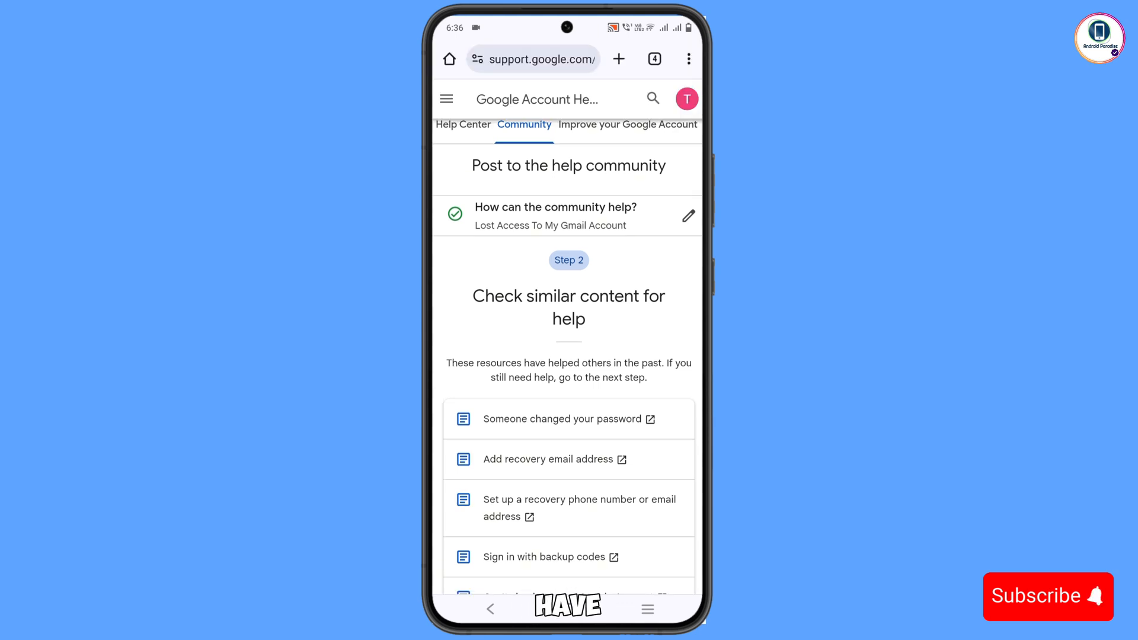
Skip the suggested similar articles and continue to Step 3 'Add more details'
{"action": "scroll", "scroll_direction": "down", "scroll_amount": 3}
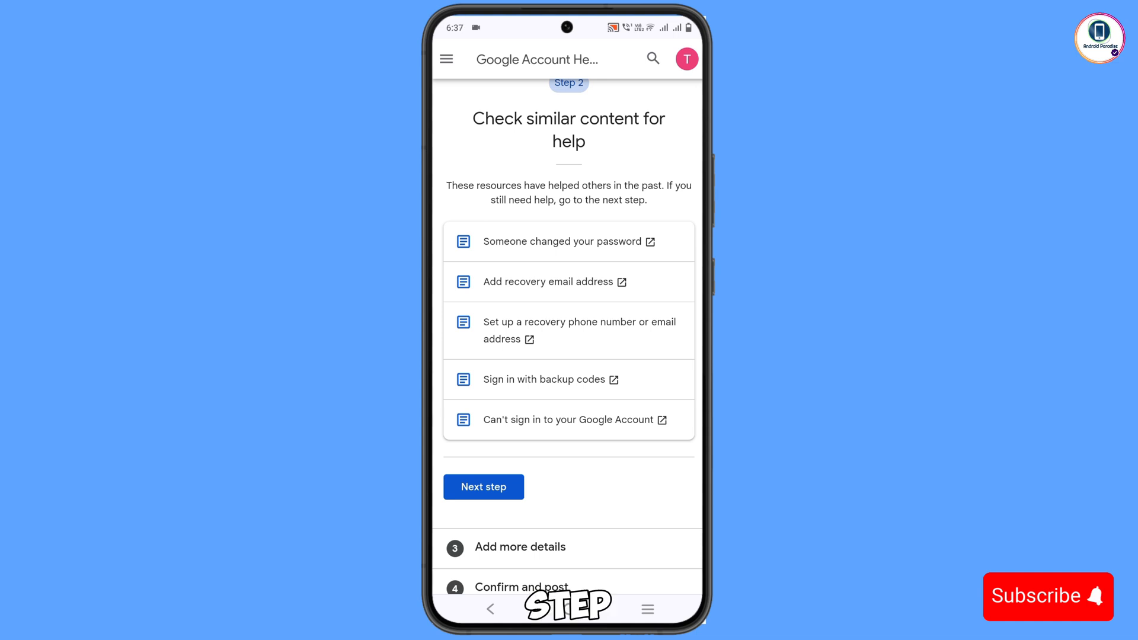
{"action": "left_click", "coordinate": [484, 487]}
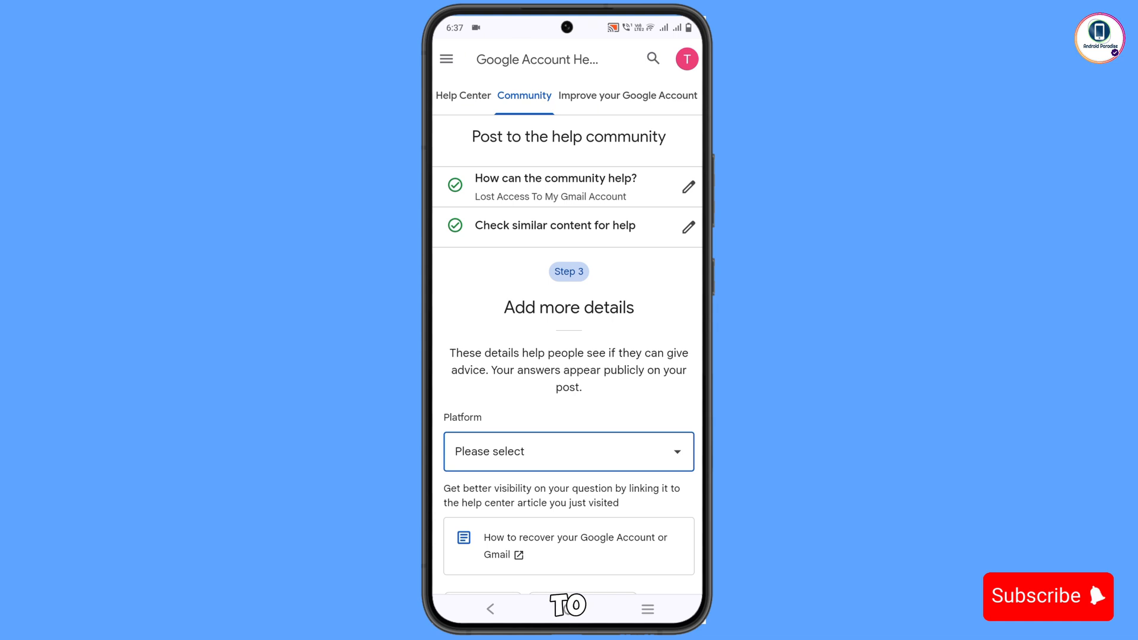
Set the platform to Android, choose 'No, do not include' for the help article, and continue to Step 4
{"action": "left_click", "coordinate": [568, 451]}
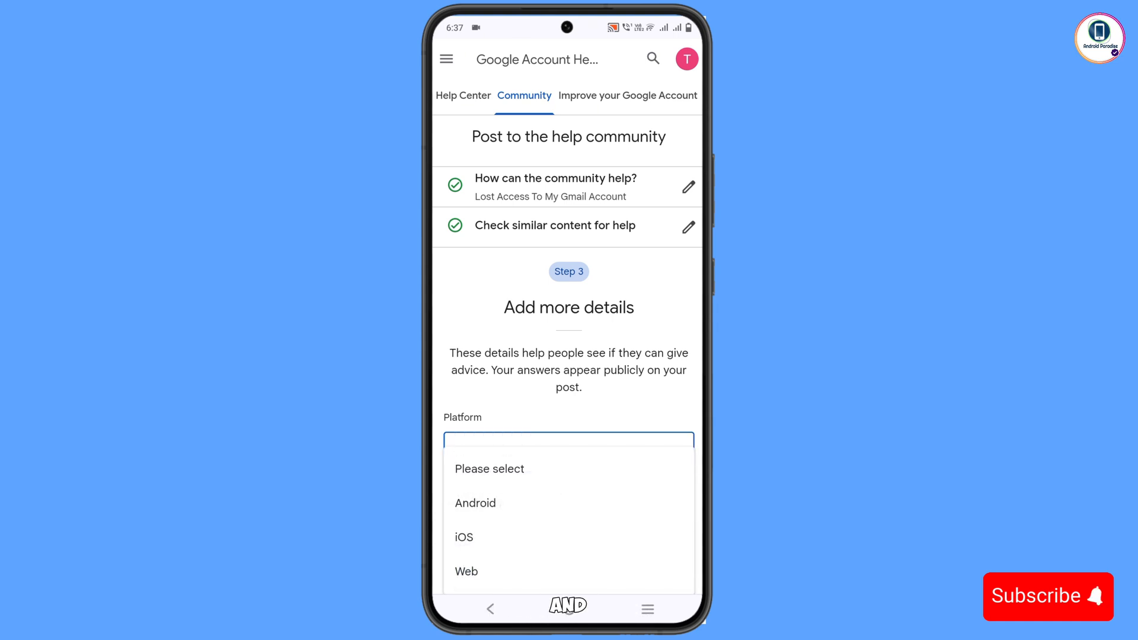
{"action": "scroll", "scroll_direction": "down", "scroll_amount": 3}
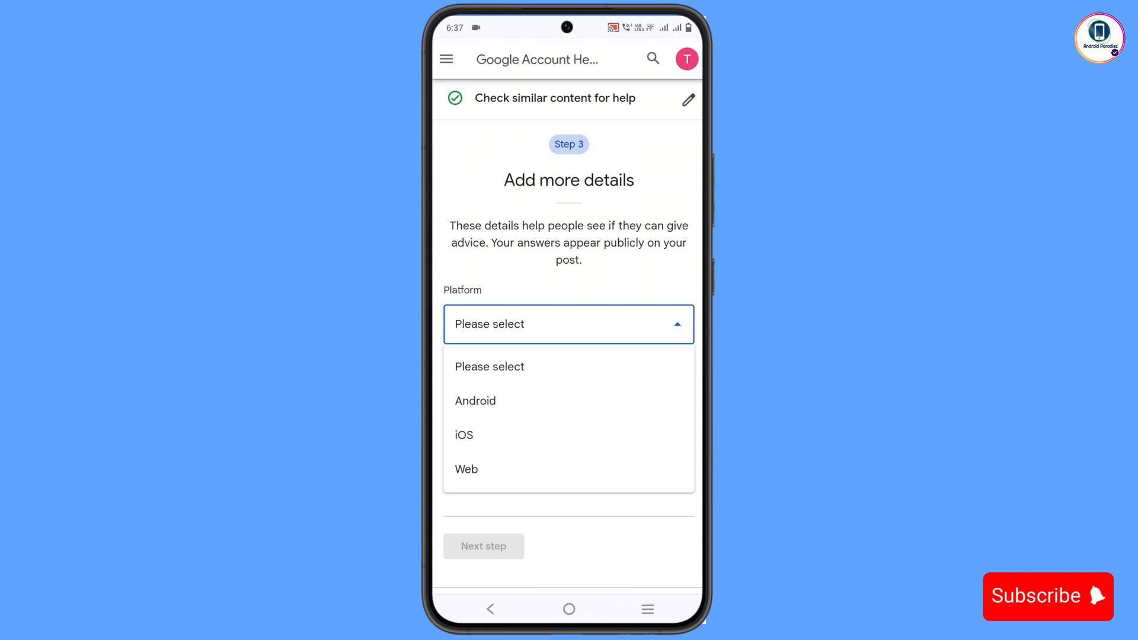
{"action": "left_click", "coordinate": [474, 401]}
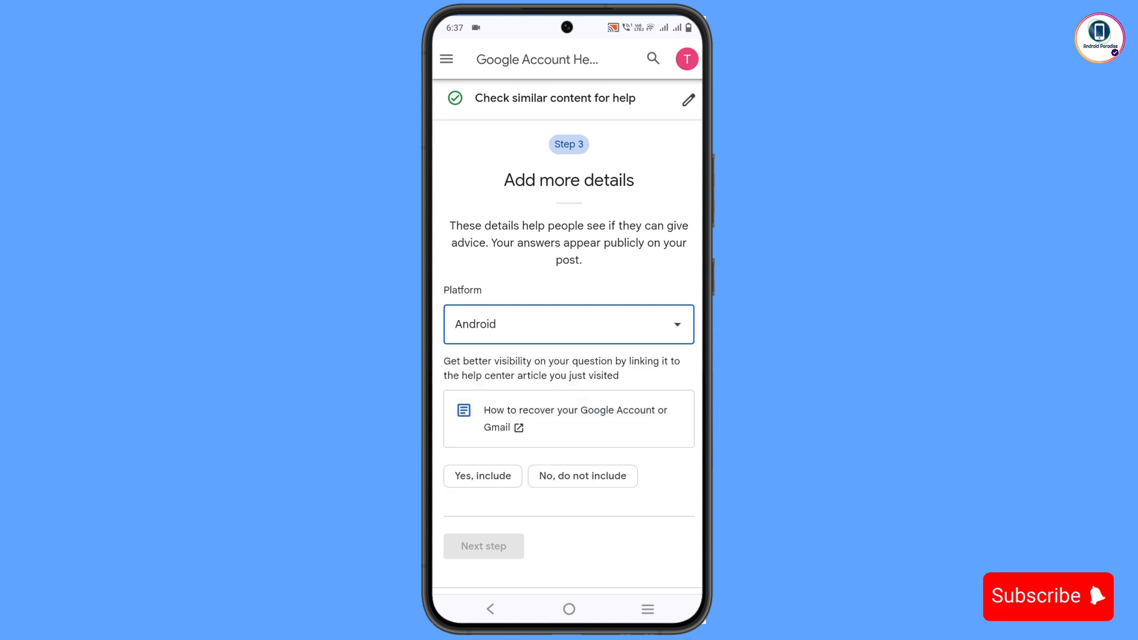
{"action": "scroll", "scroll_direction": "down", "scroll_amount": 3}
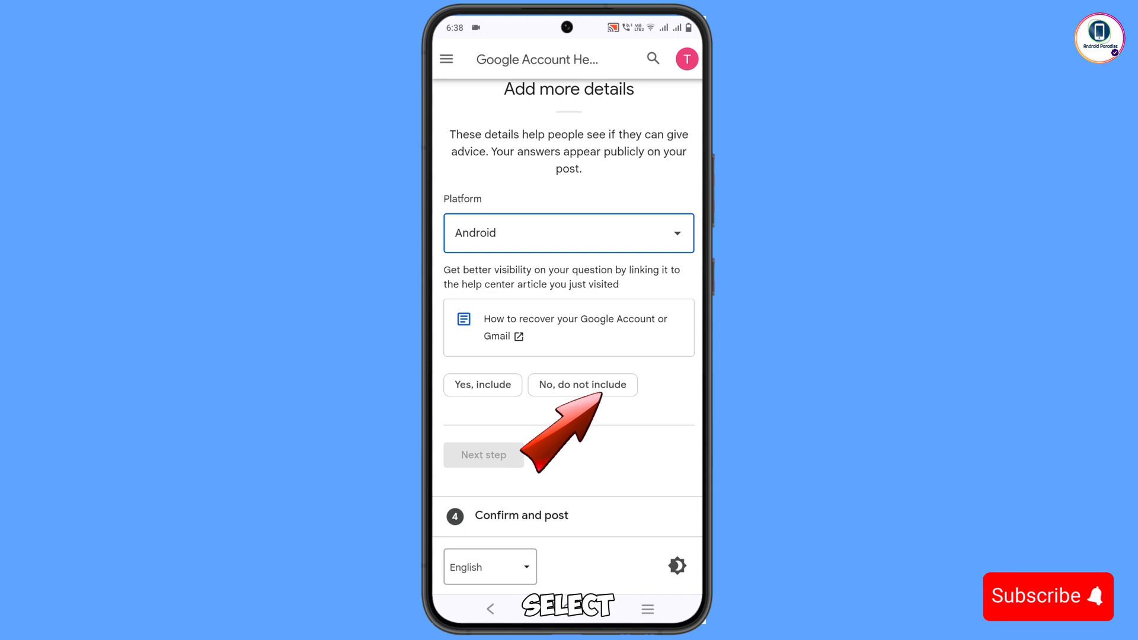
{"action": "left_click", "coordinate": [583, 384]}
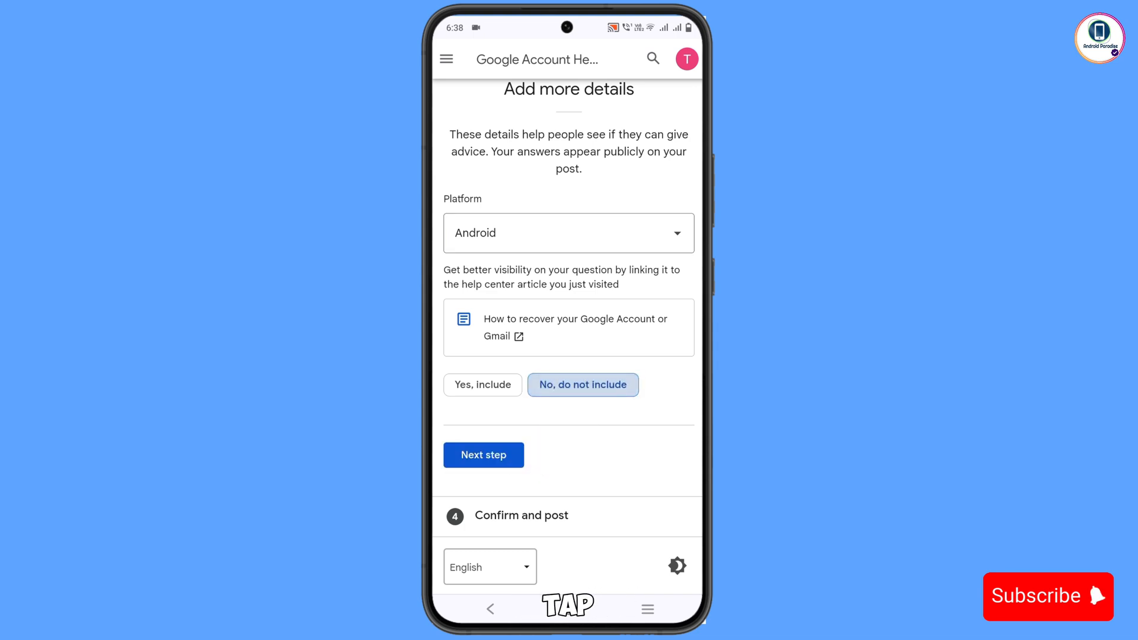
{"action": "left_click", "coordinate": [483, 455]}
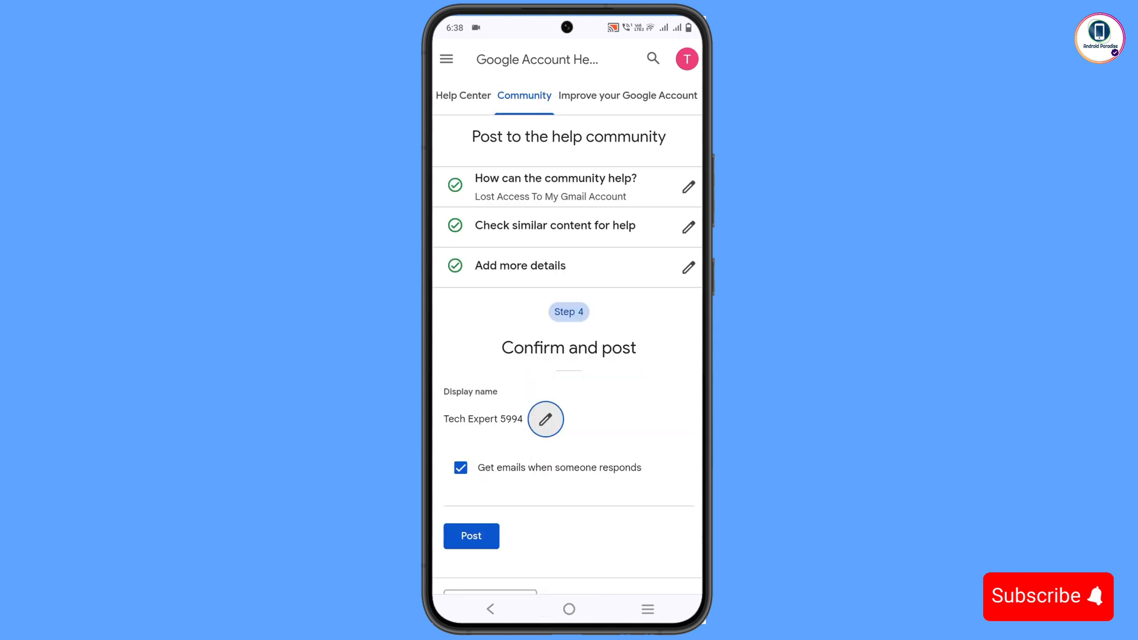
Review the Confirm and post step before submitting and moving to the Gmail inbox
{"action": "scroll", "scroll_direction": "down", "scroll_amount": 3}
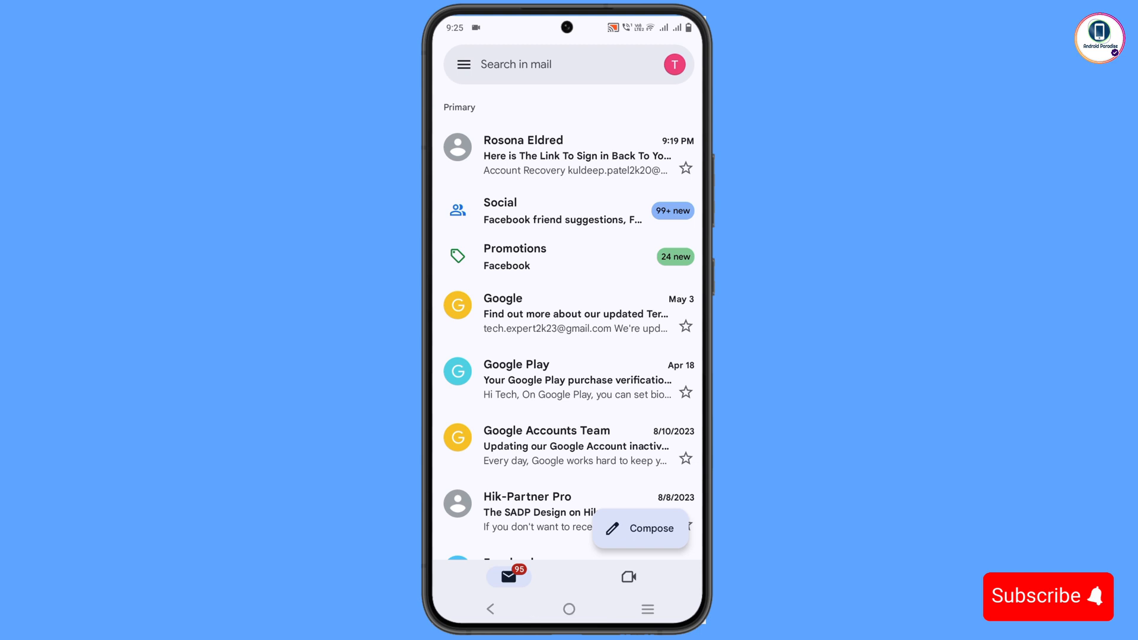
Open the 'Here is The Link To Sign in Back' email and follow 'Use This Link To Sign in Back' to the Change password page
{"action": "left_click", "coordinate": [574, 155]}
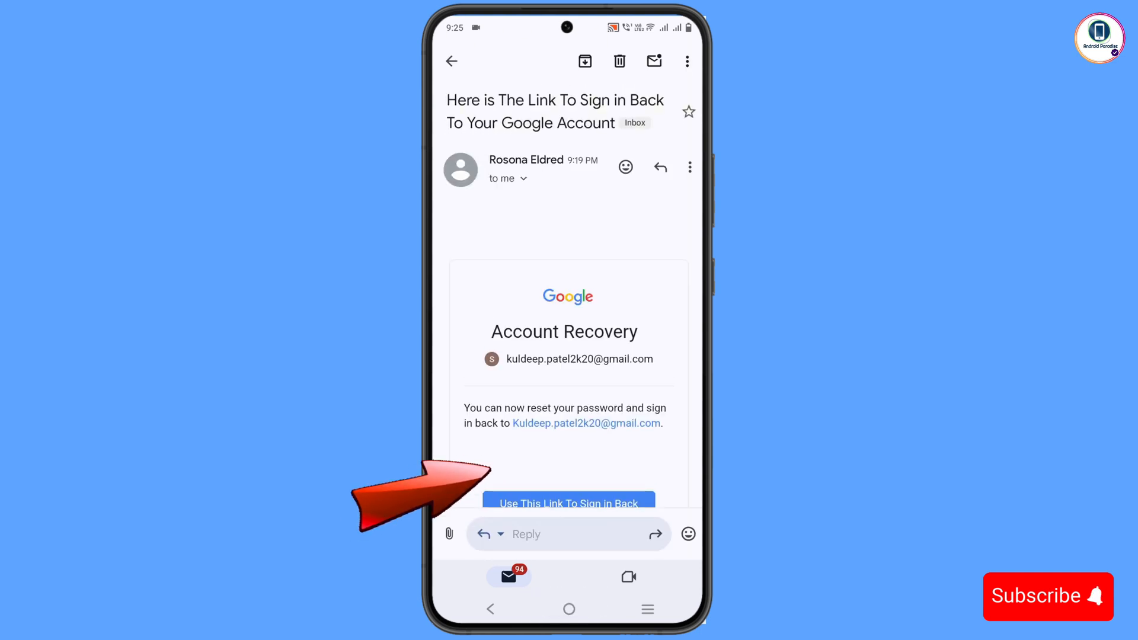
{"action": "scroll", "scroll_direction": "down", "scroll_amount": 3}
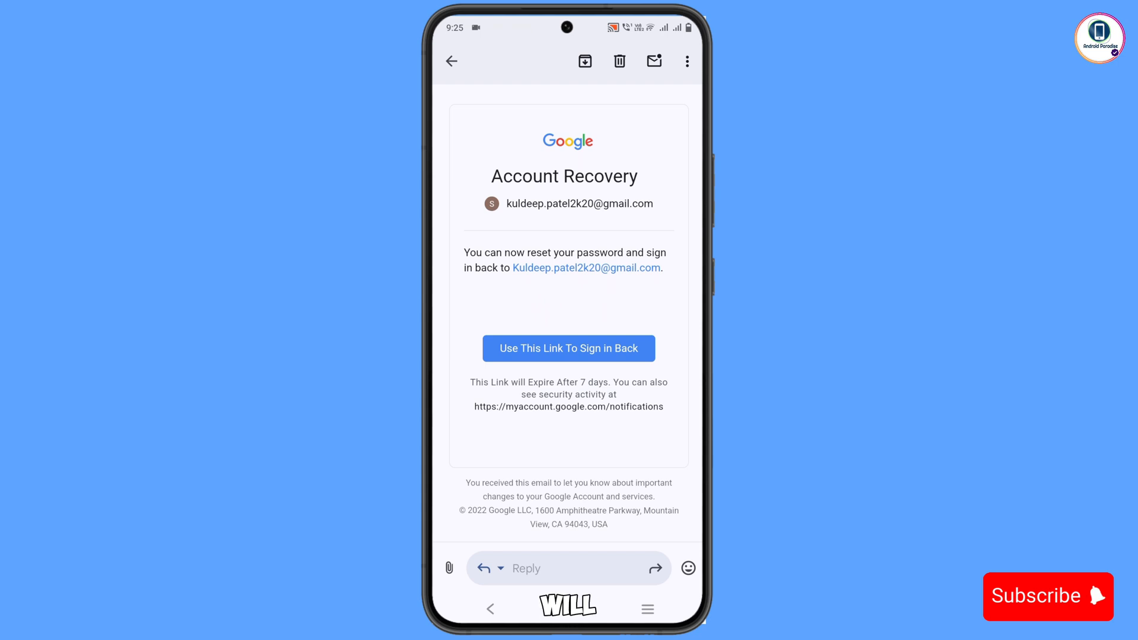
{"action": "scroll", "scroll_direction": "down", "scroll_amount": 3}
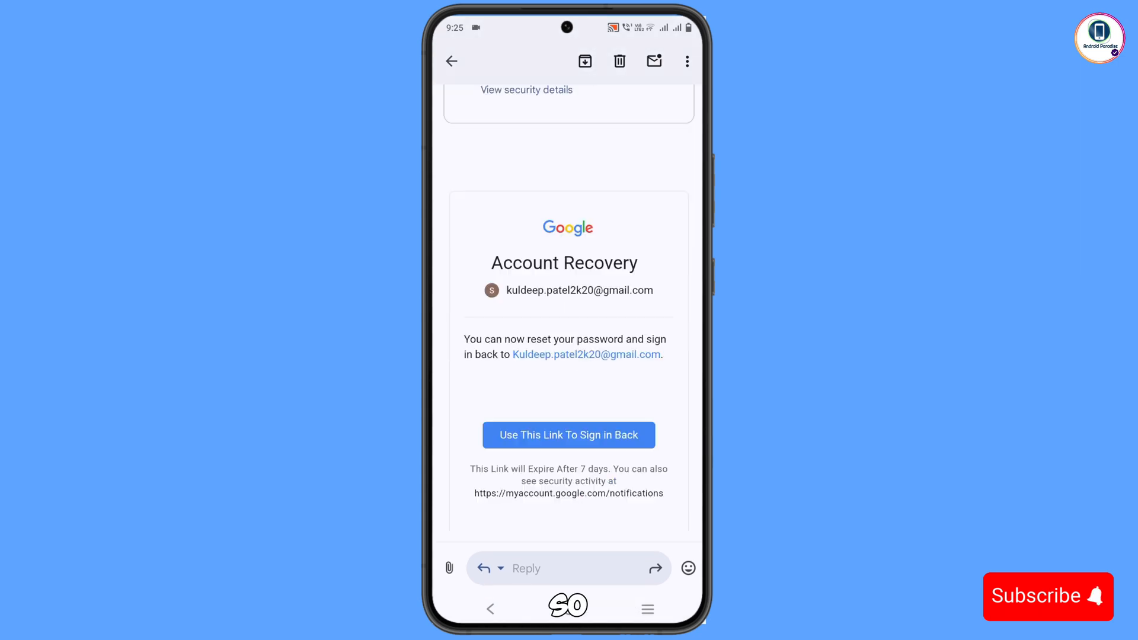
{"action": "scroll", "scroll_direction": "down", "scroll_amount": 3}
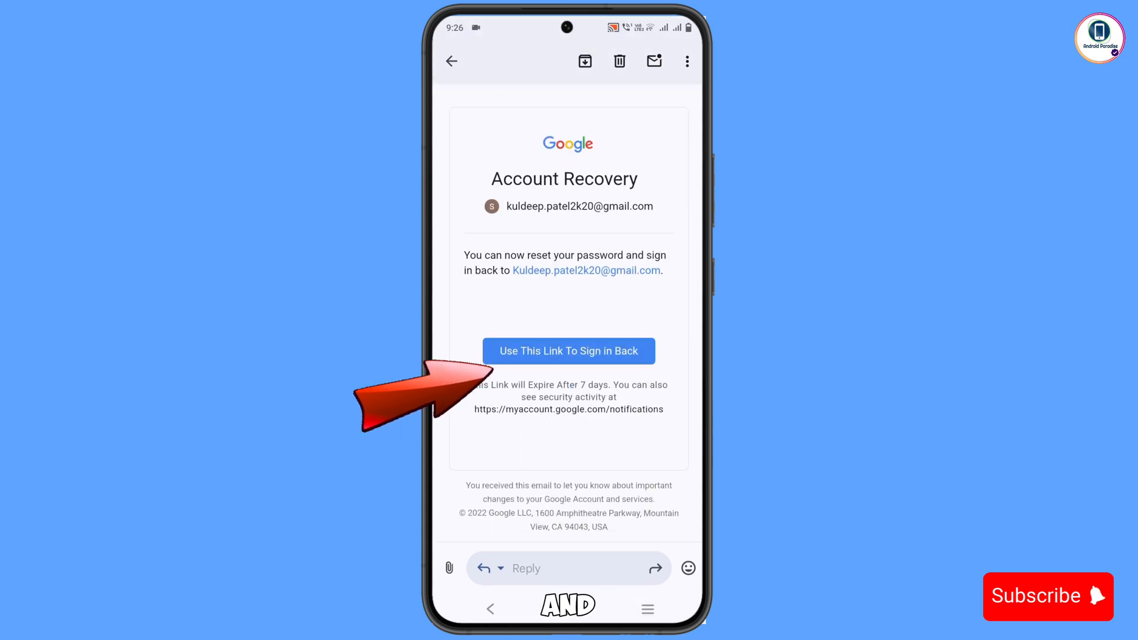
{"action": "left_click", "coordinate": [568, 351]}
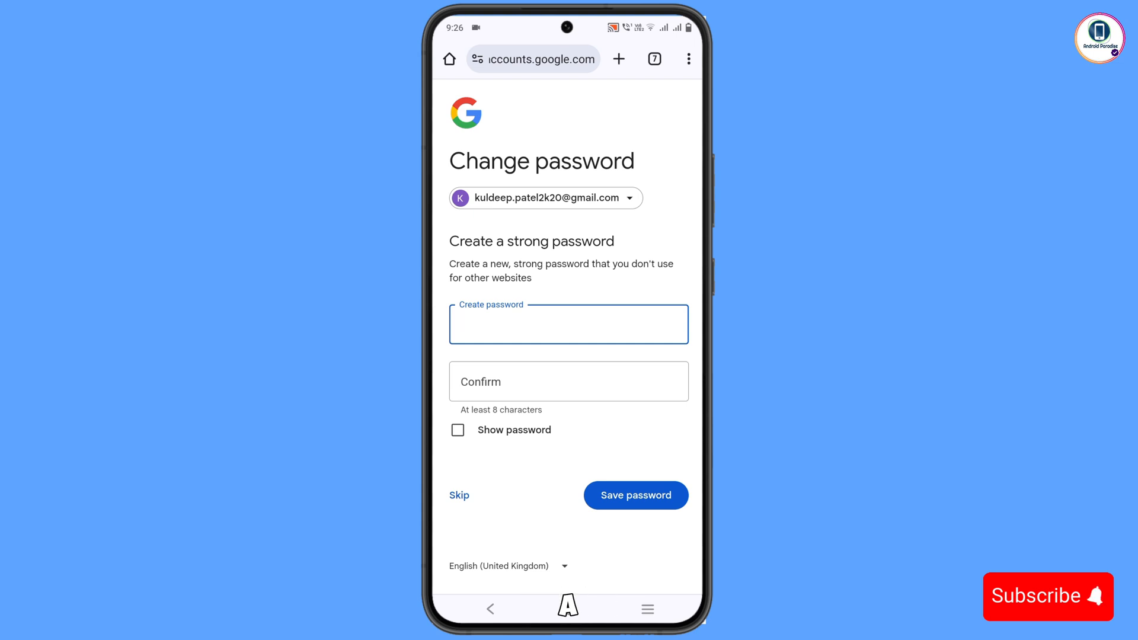
{"action": "left_click", "coordinate": [568, 323]}
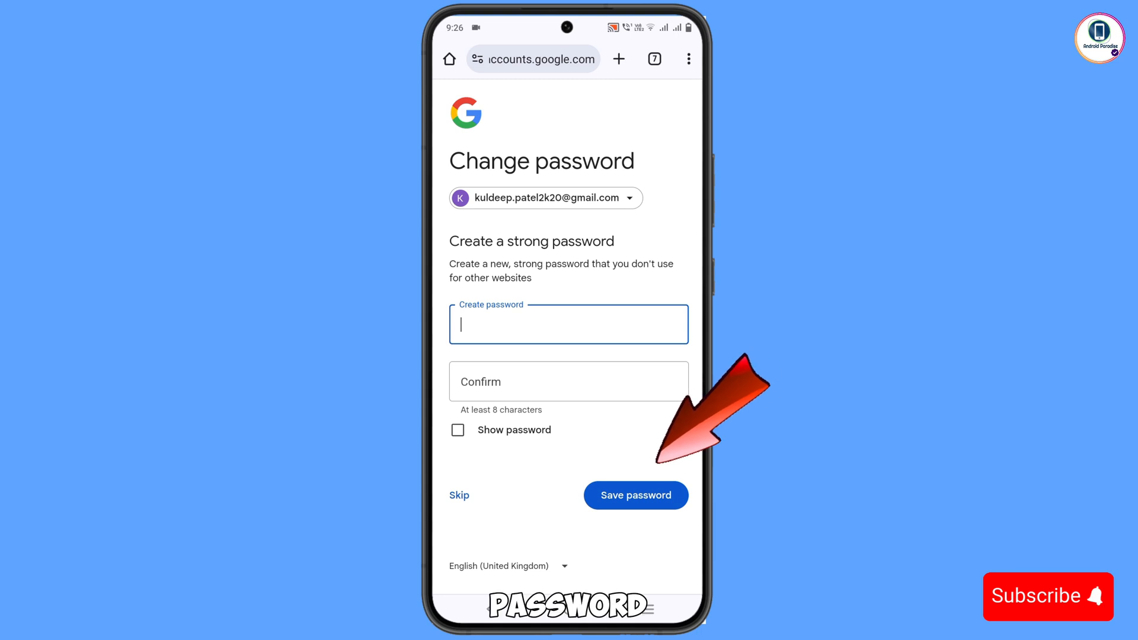
{"action": "left_click", "coordinate": [635, 495]}
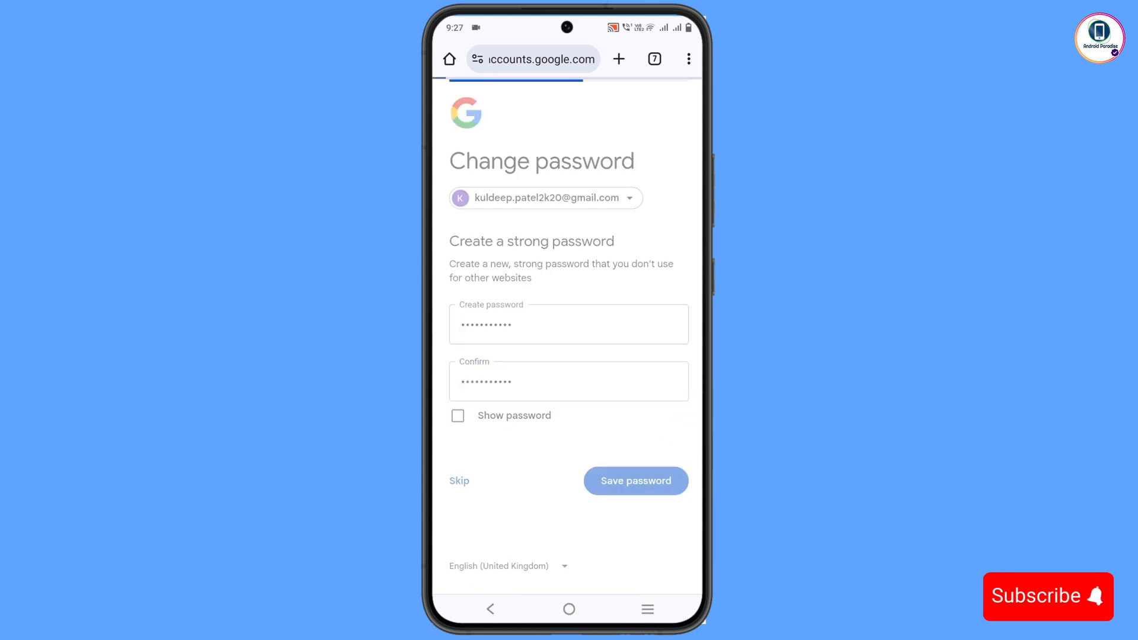
{"action": "left_click", "coordinate": [635, 480]}
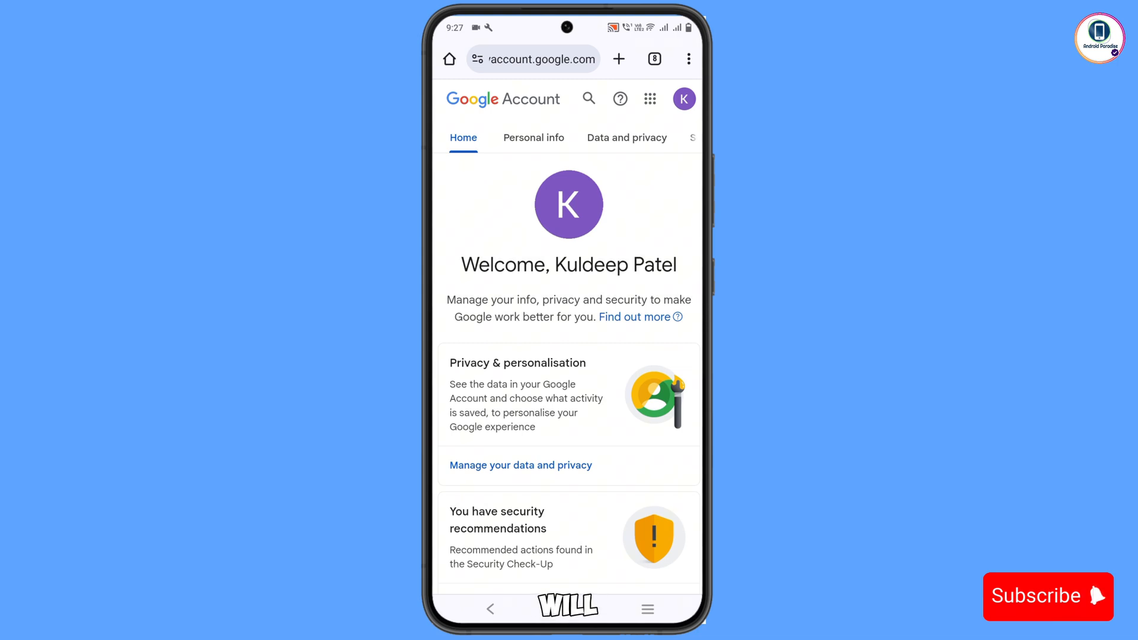